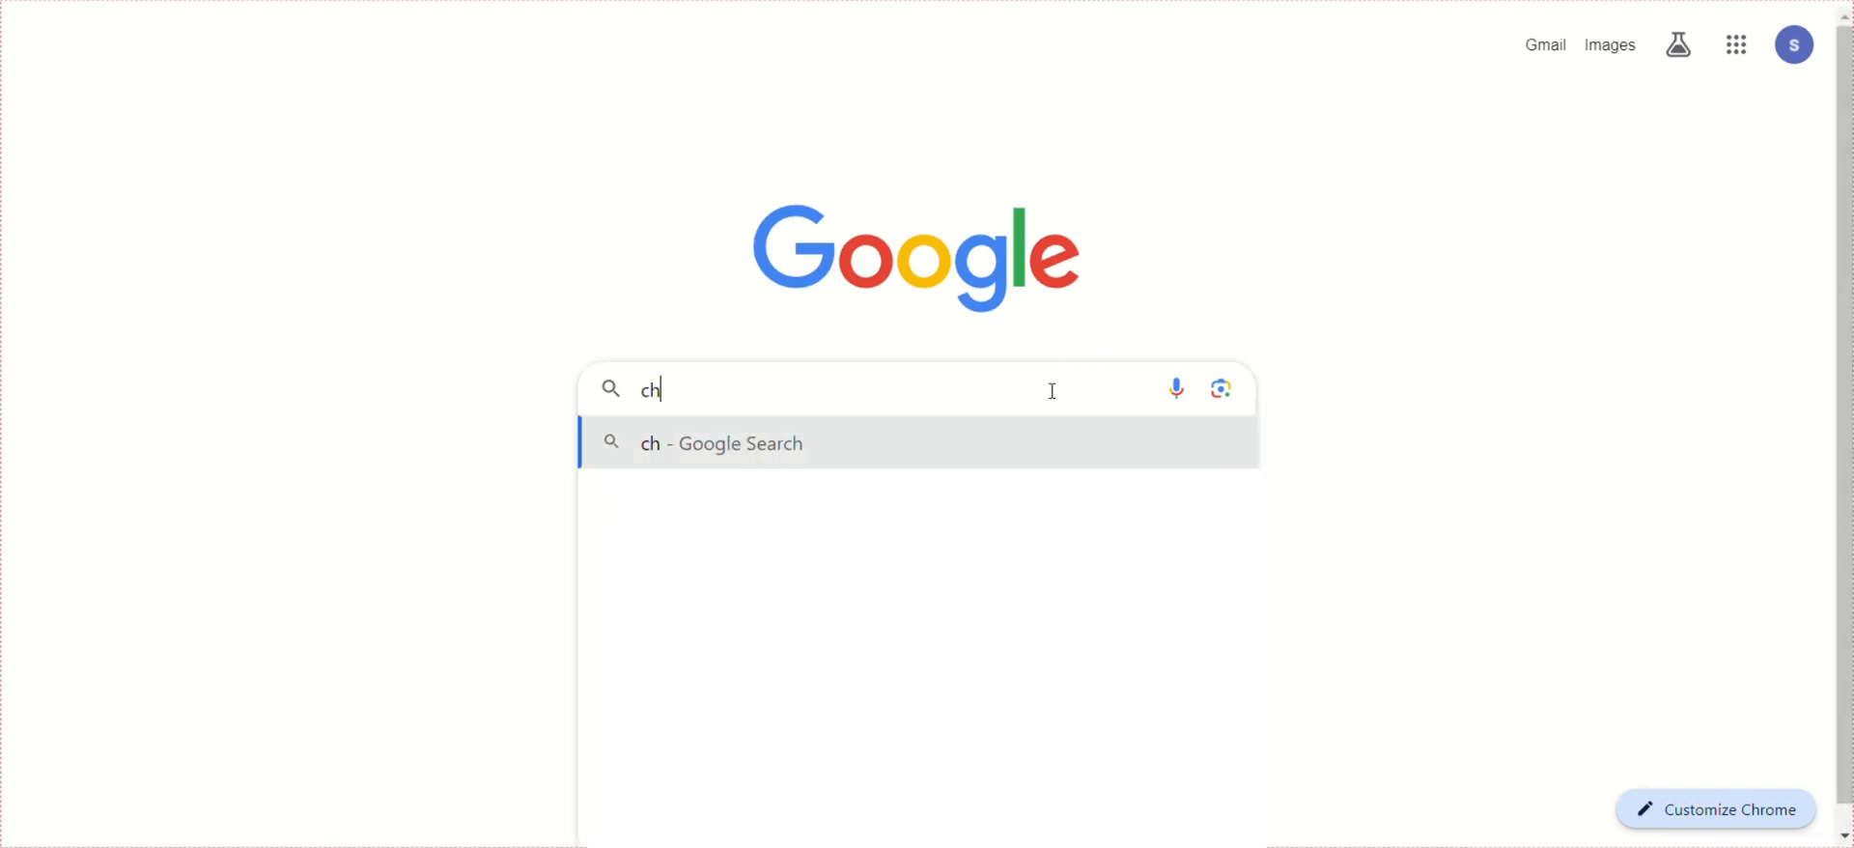
Search Google for 'chat gpt' so the official ChatGPT site tops the results.
{"action": "type", "text": "at gpt"}
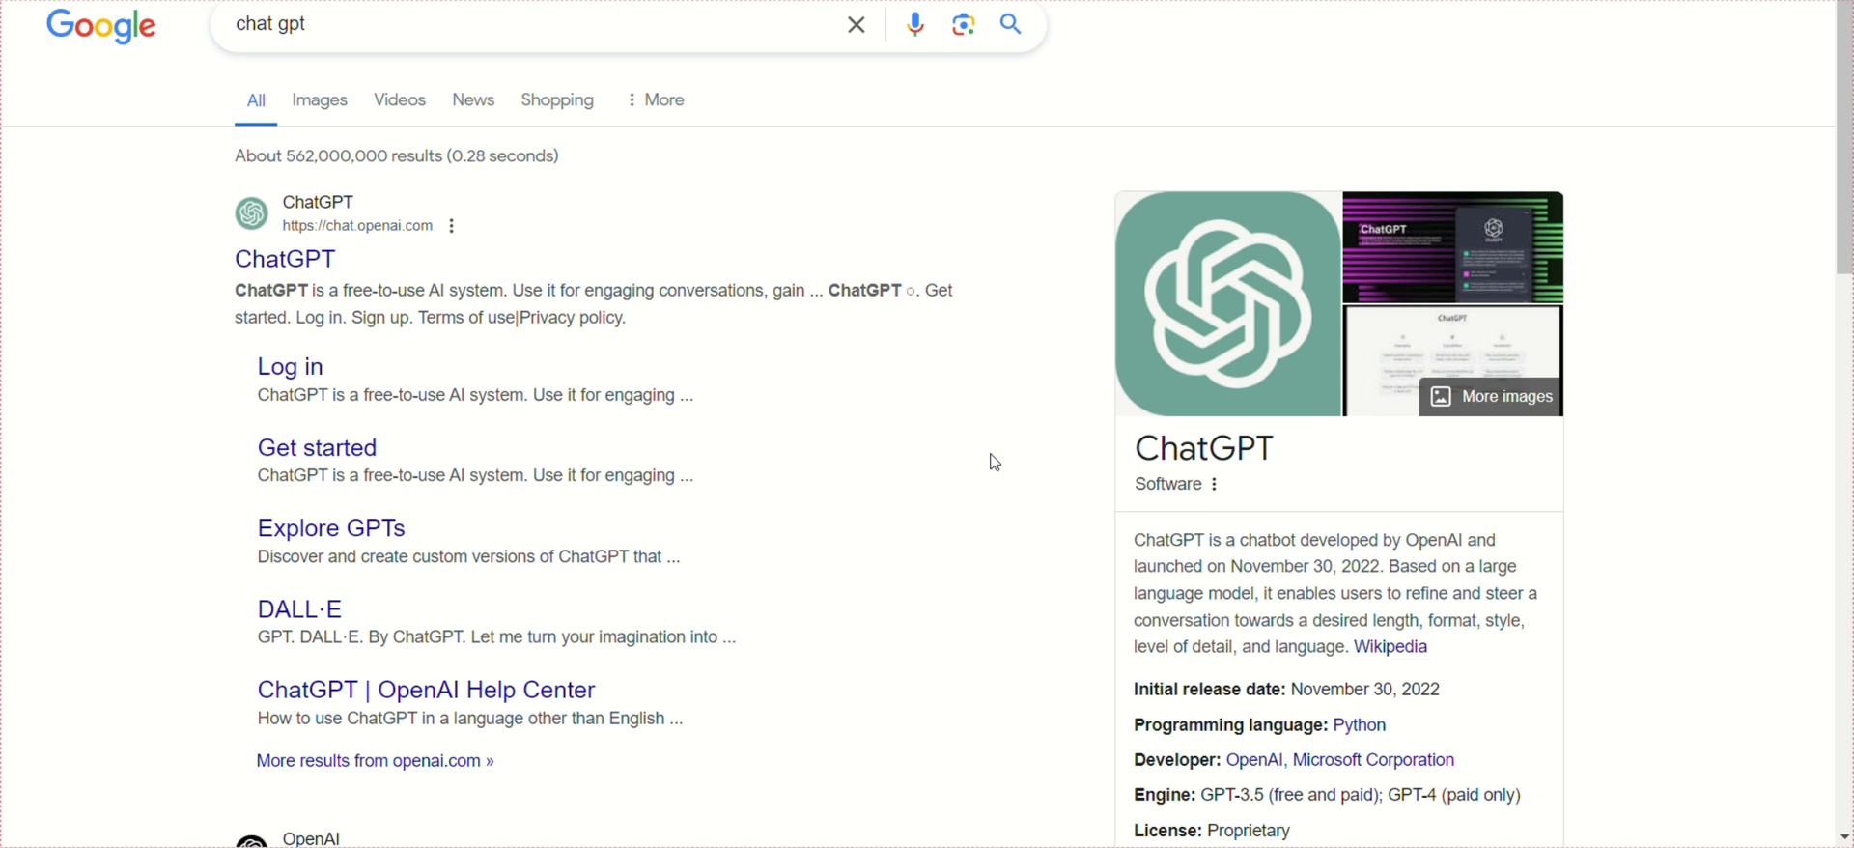
{"action": "mouse_move", "coordinate": [297, 257]}
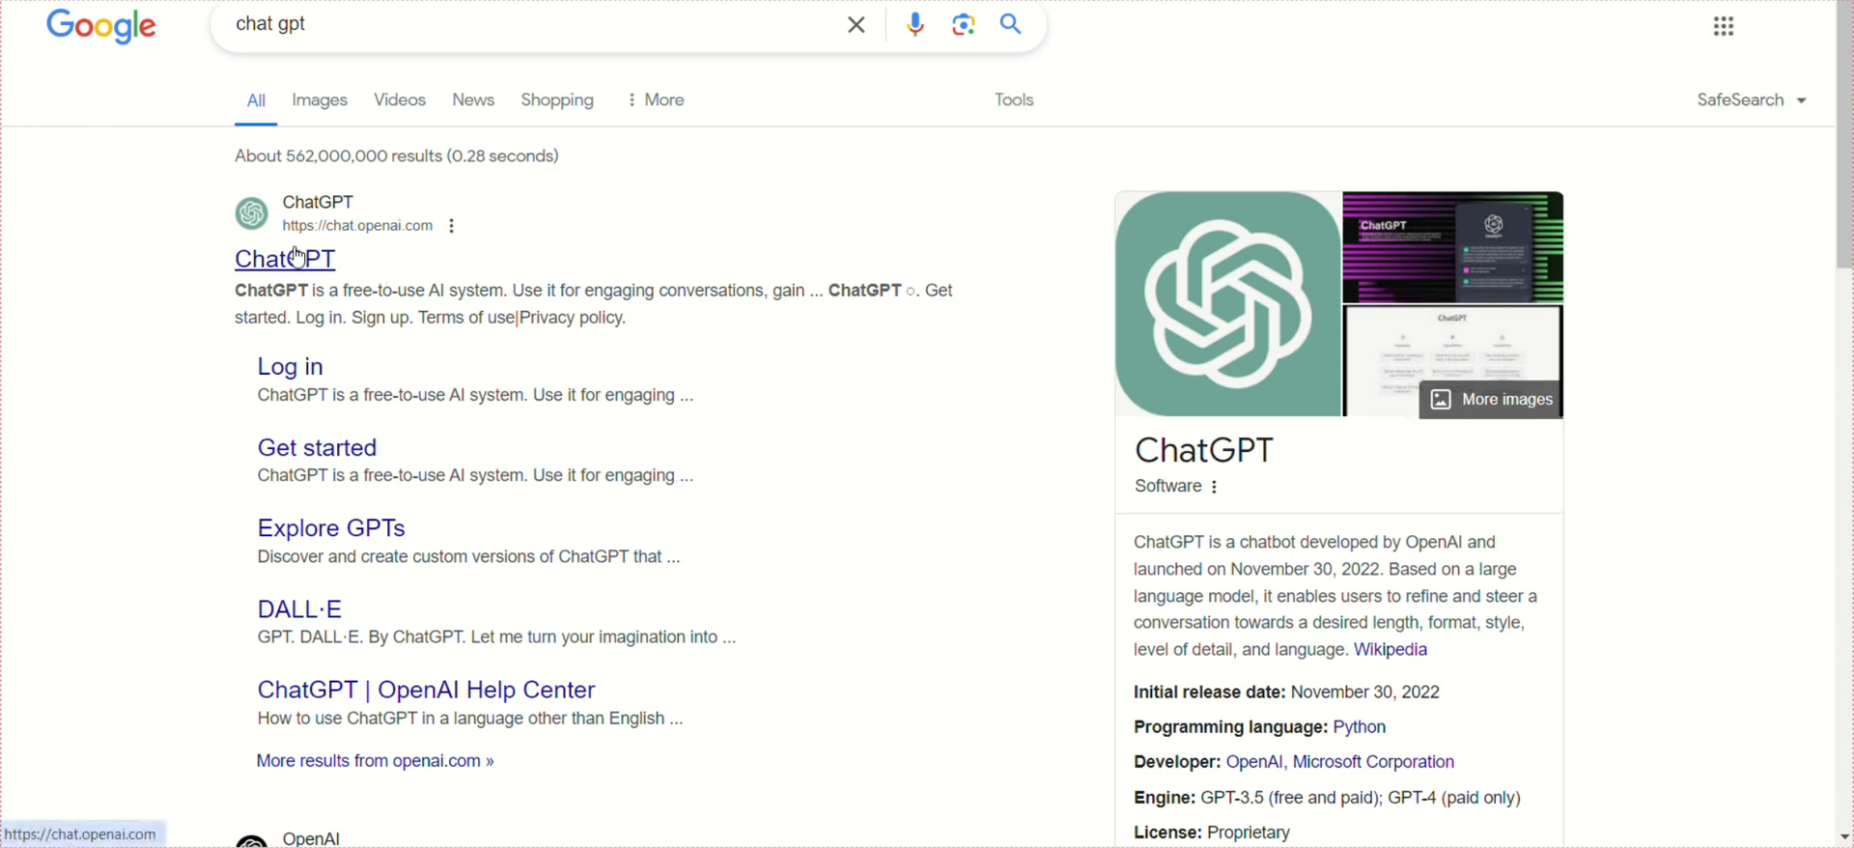
Sign up for ChatGPT with the existing Google account, reaching the name and birthday form.
{"action": "left_click", "coordinate": [284, 257]}
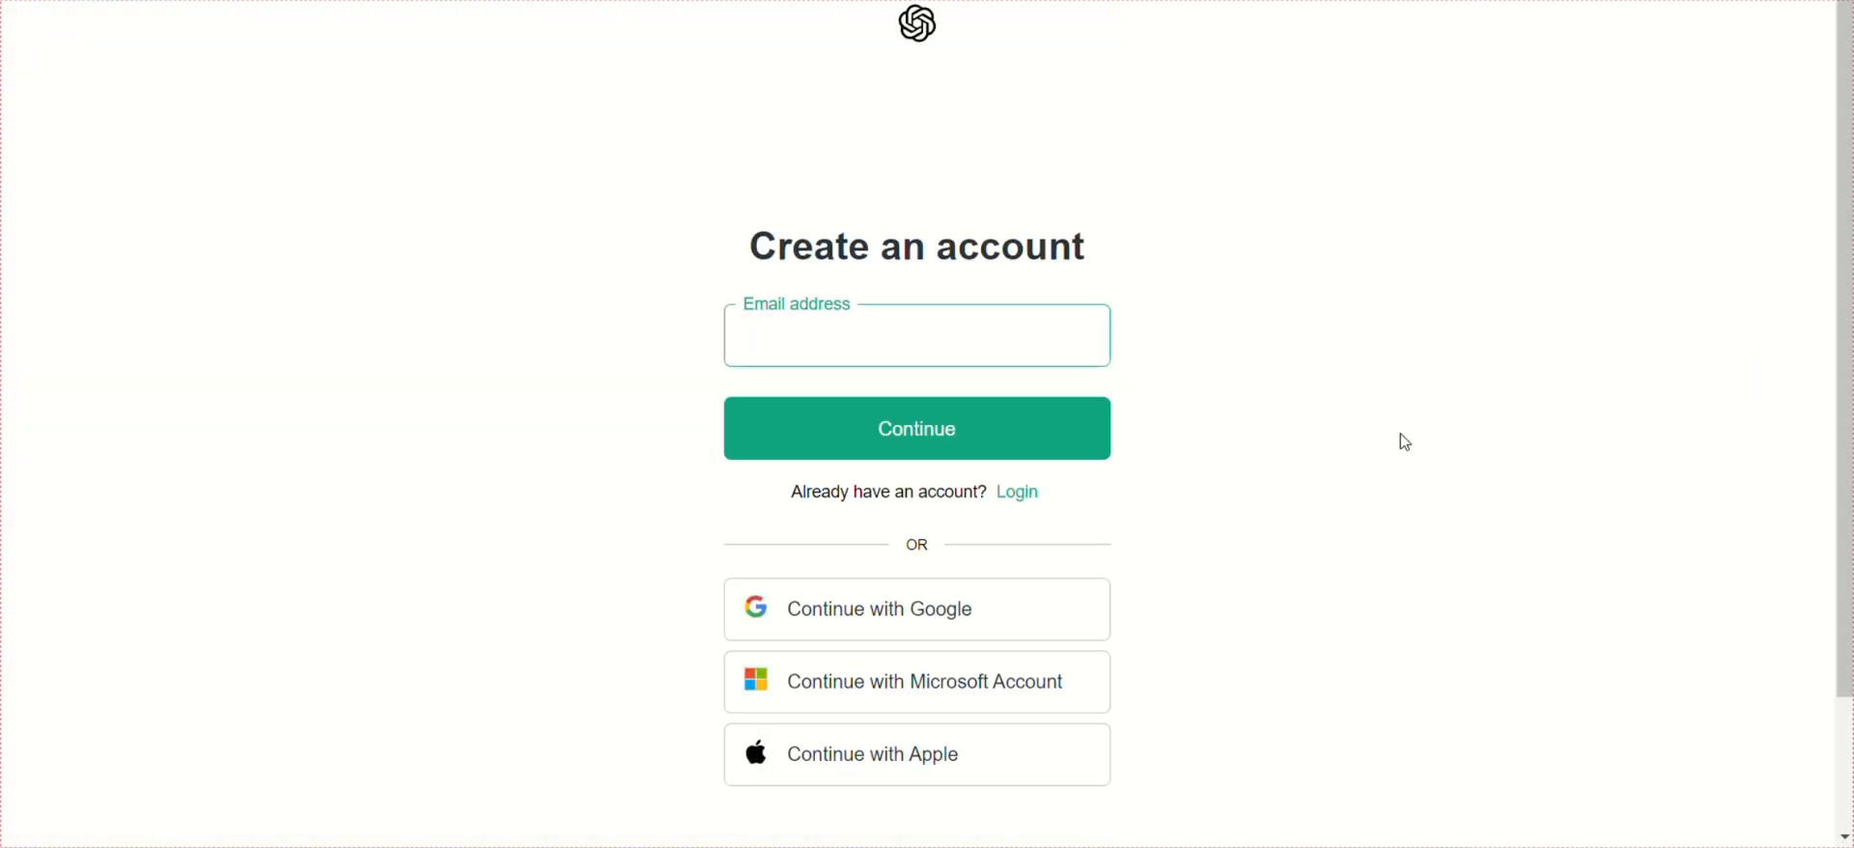
{"action": "mouse_move", "coordinate": [1062, 583]}
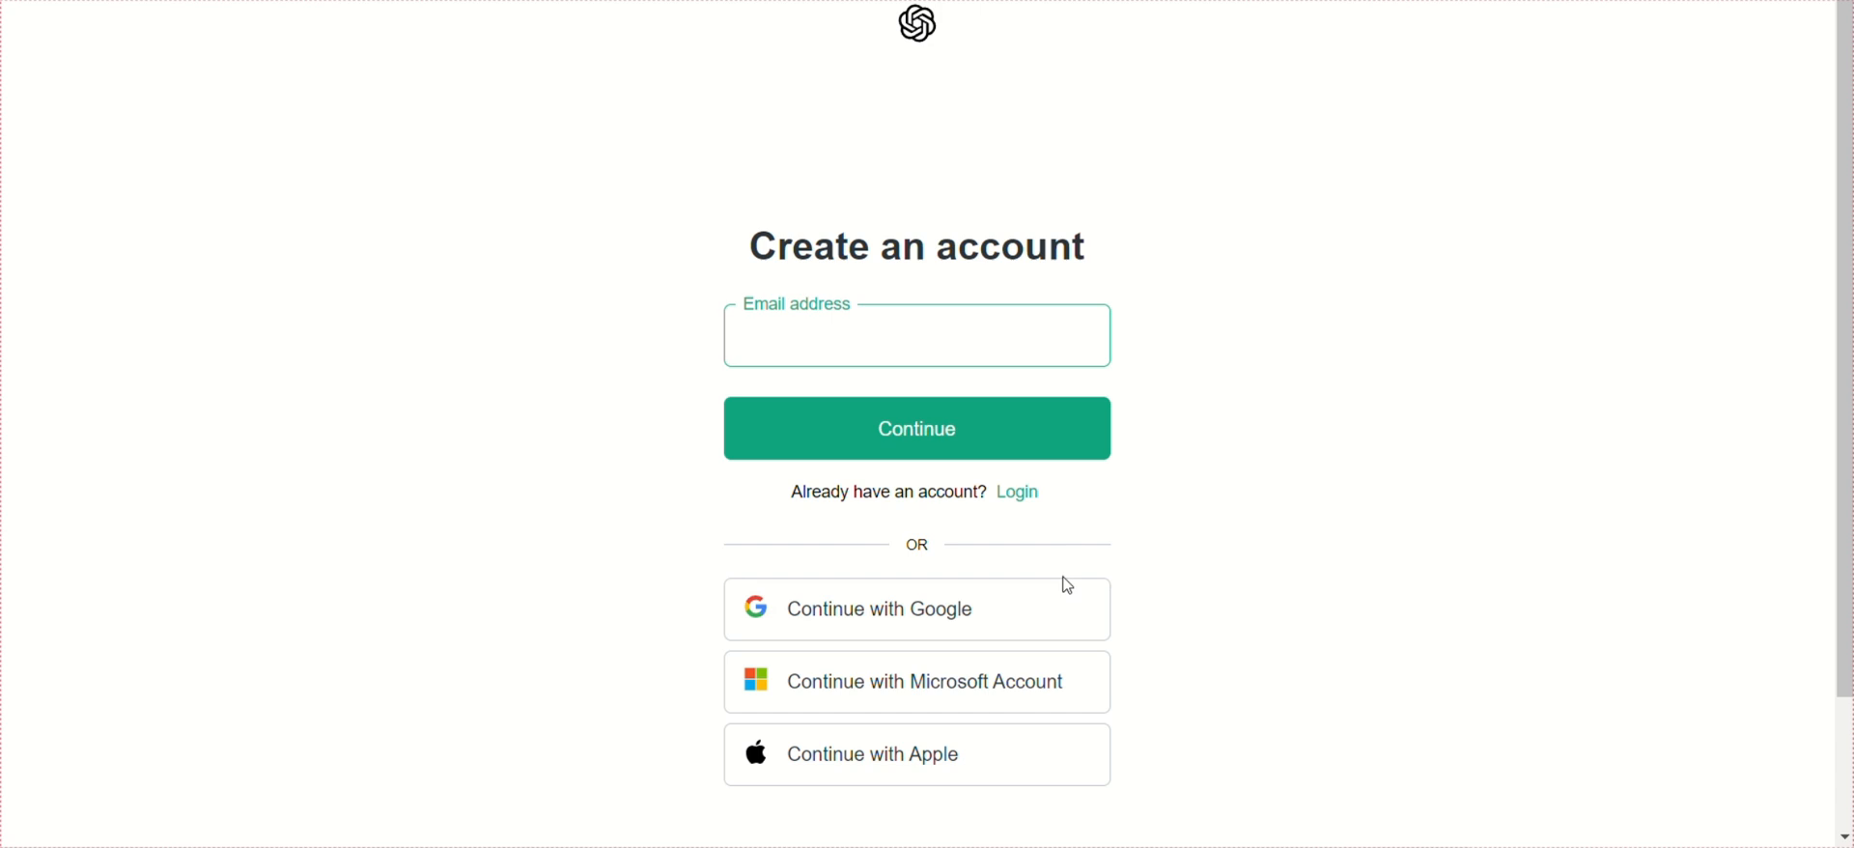
{"action": "left_click", "coordinate": [915, 334]}
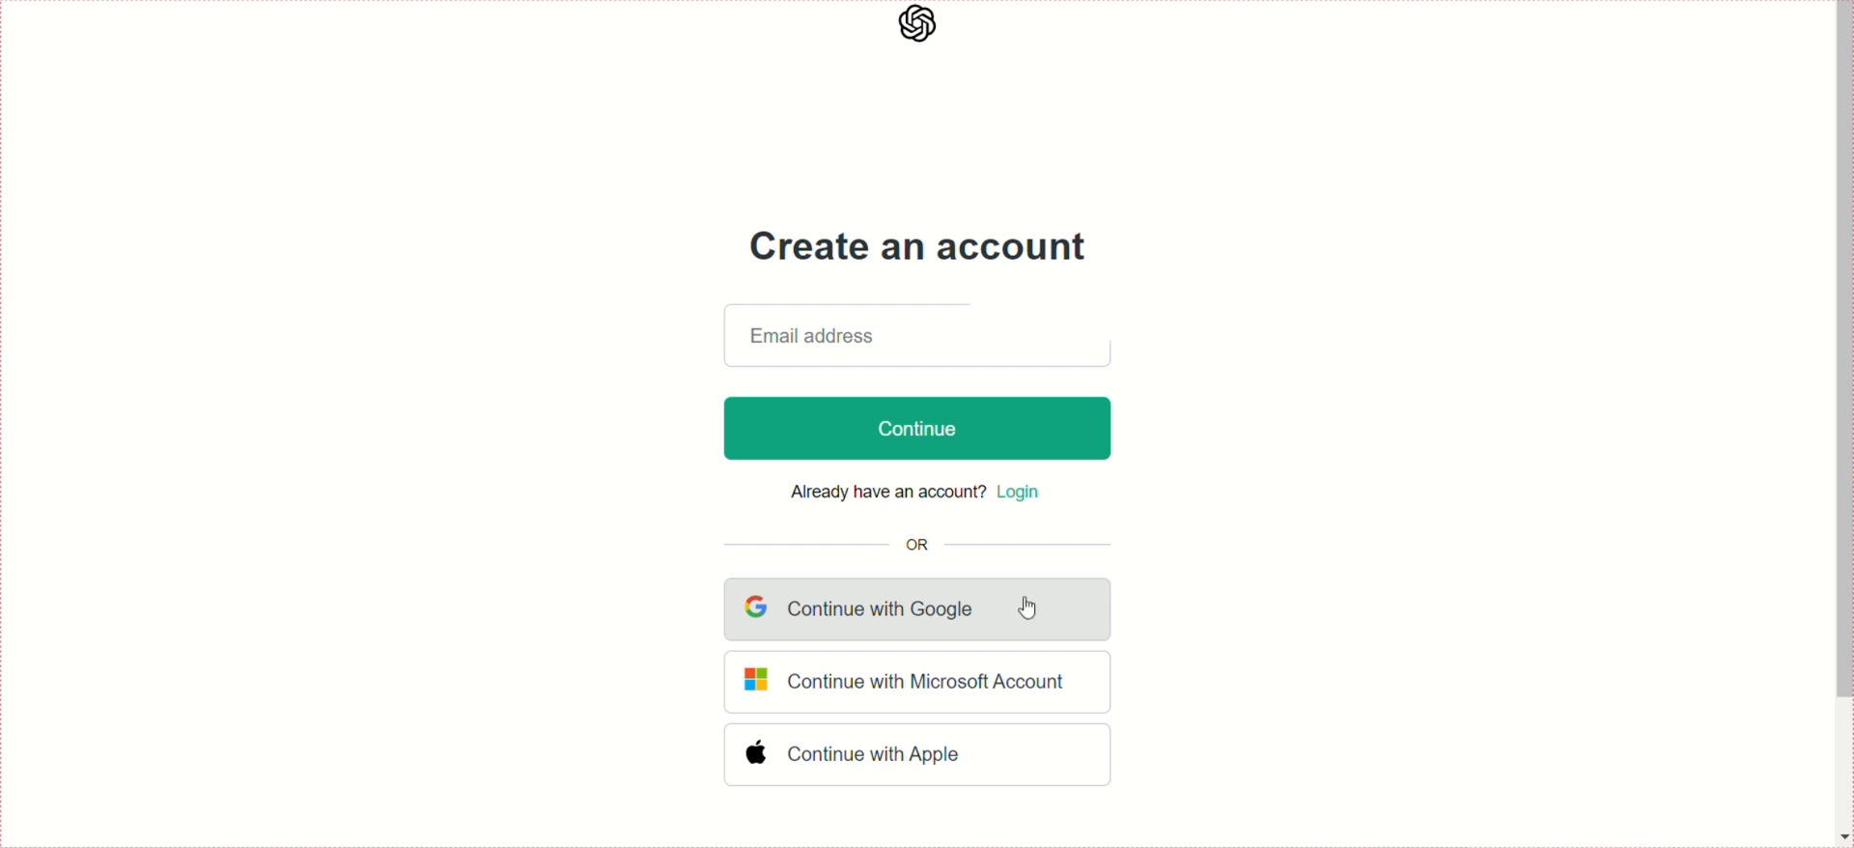
{"action": "left_click", "coordinate": [915, 609]}
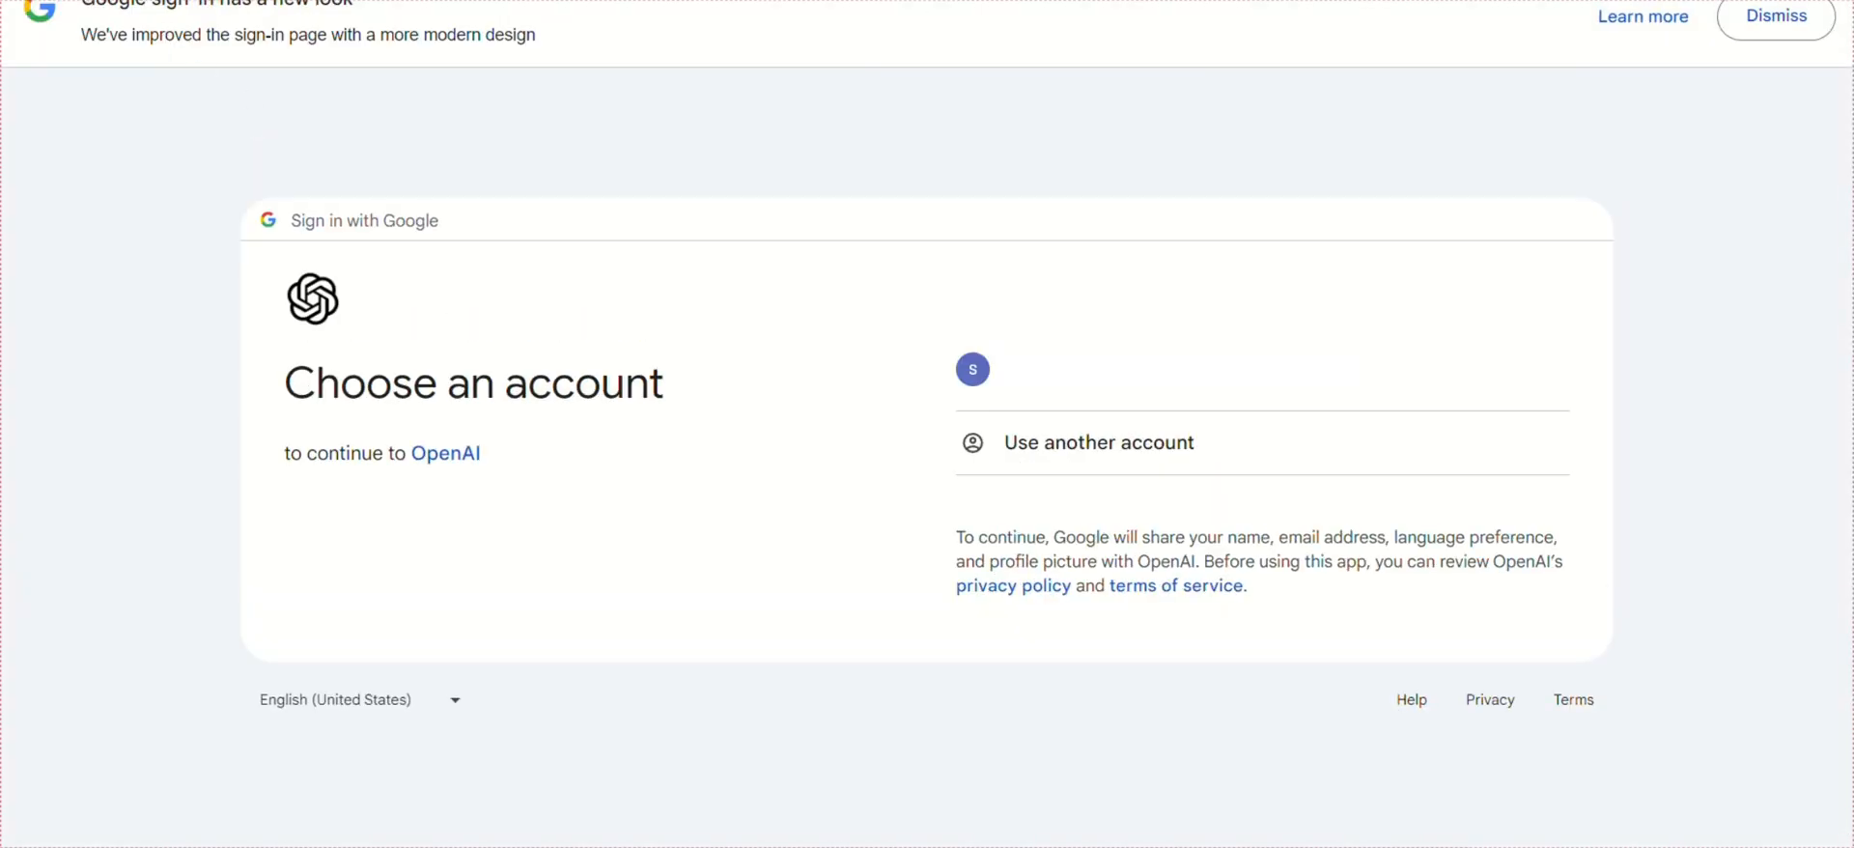
{"action": "left_click", "coordinate": [972, 368]}
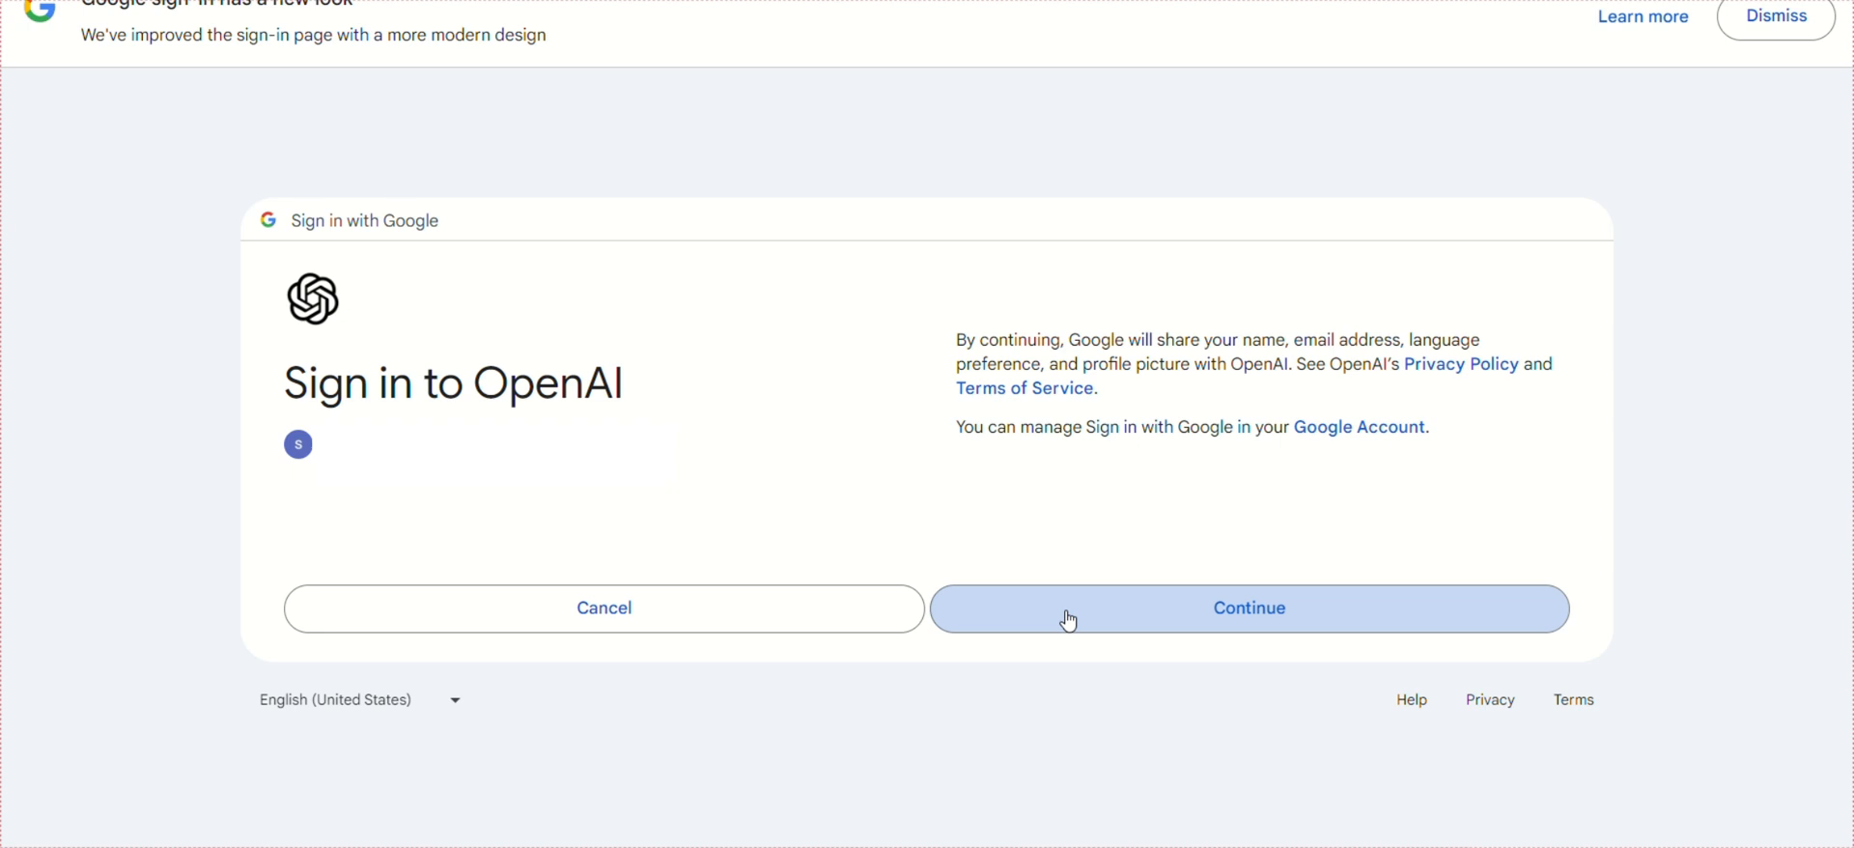
{"action": "left_click", "coordinate": [1250, 609]}
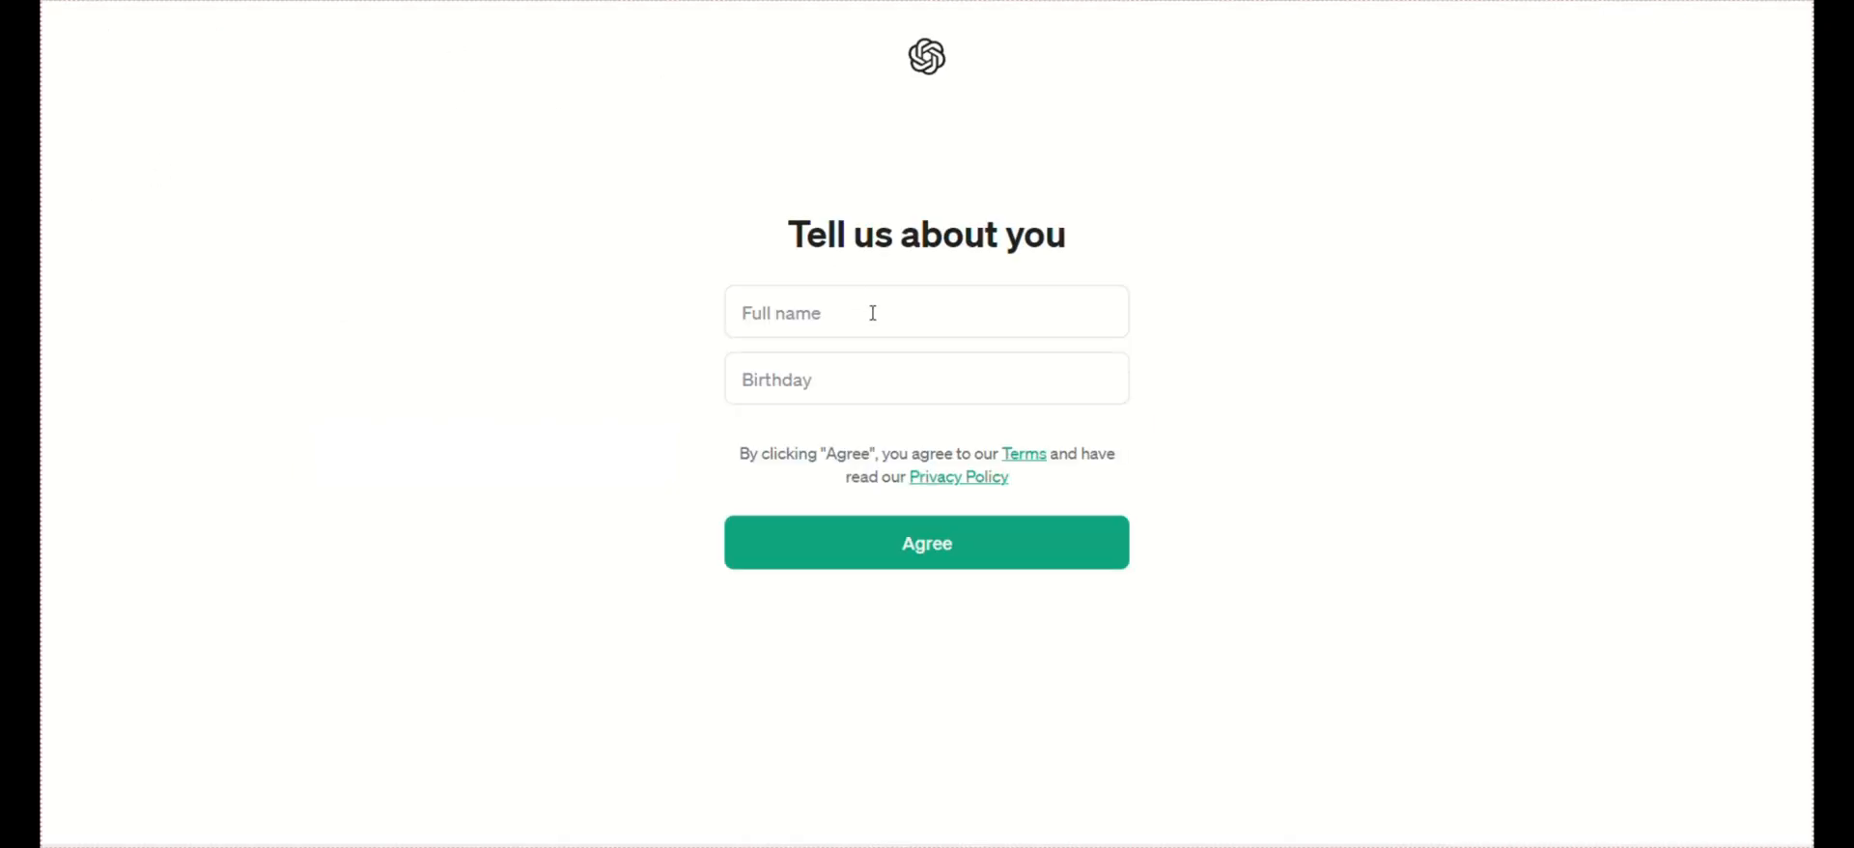
{"action": "type", "text": "mon"}
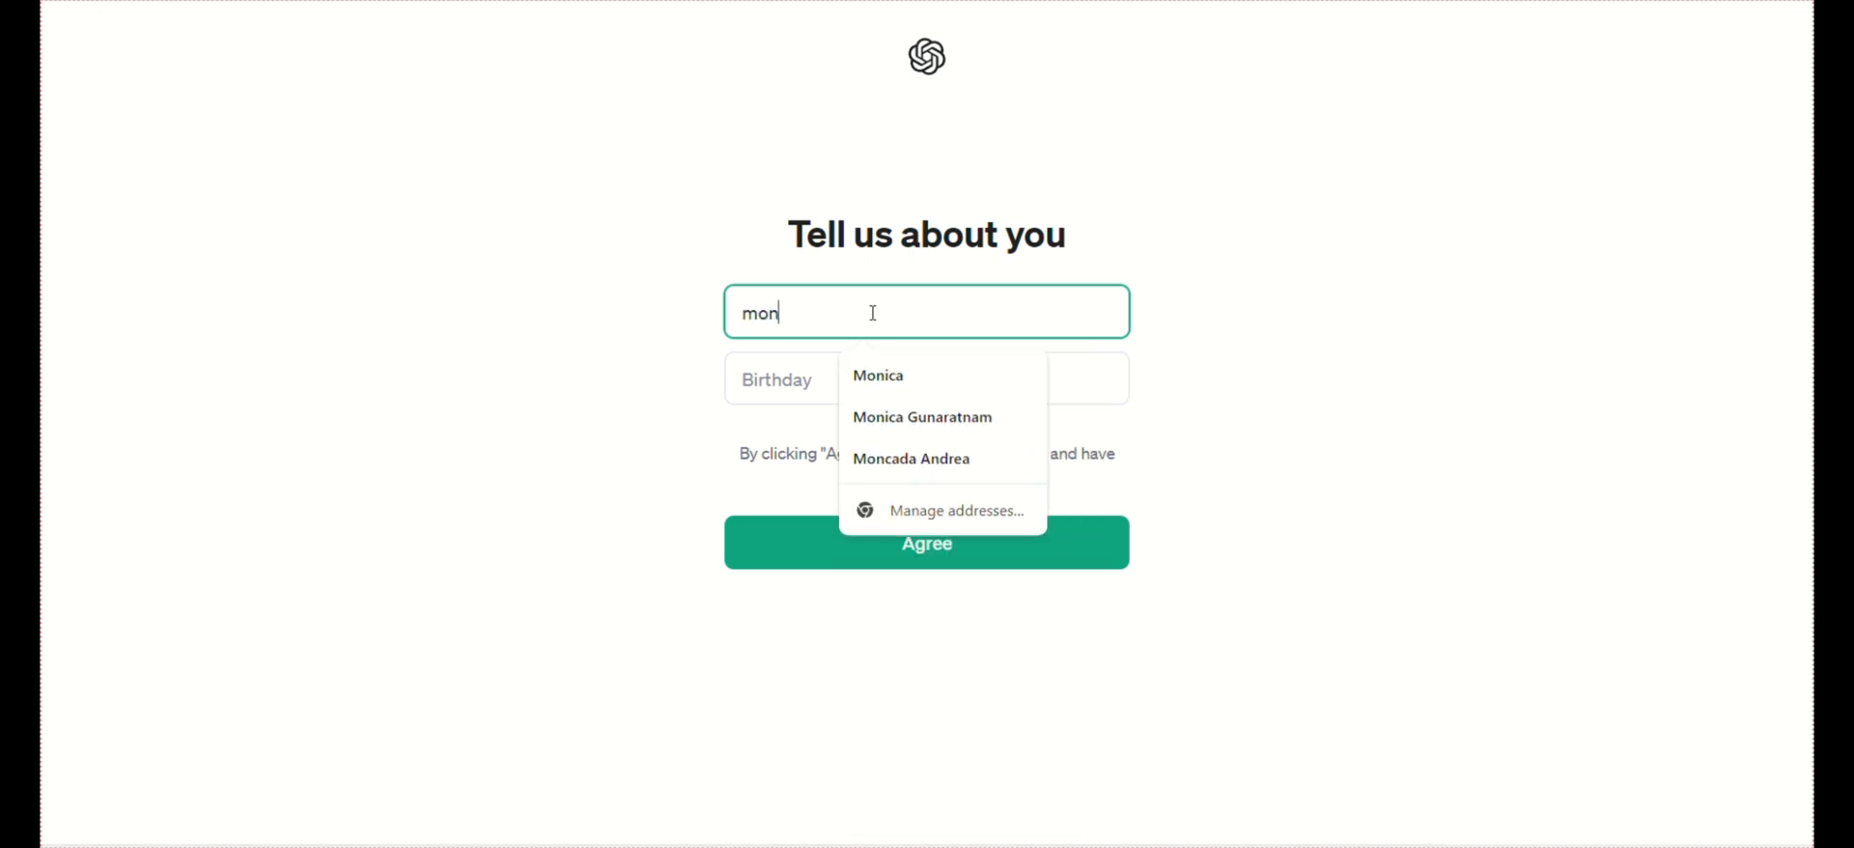
{"action": "type", "text": "ica"}
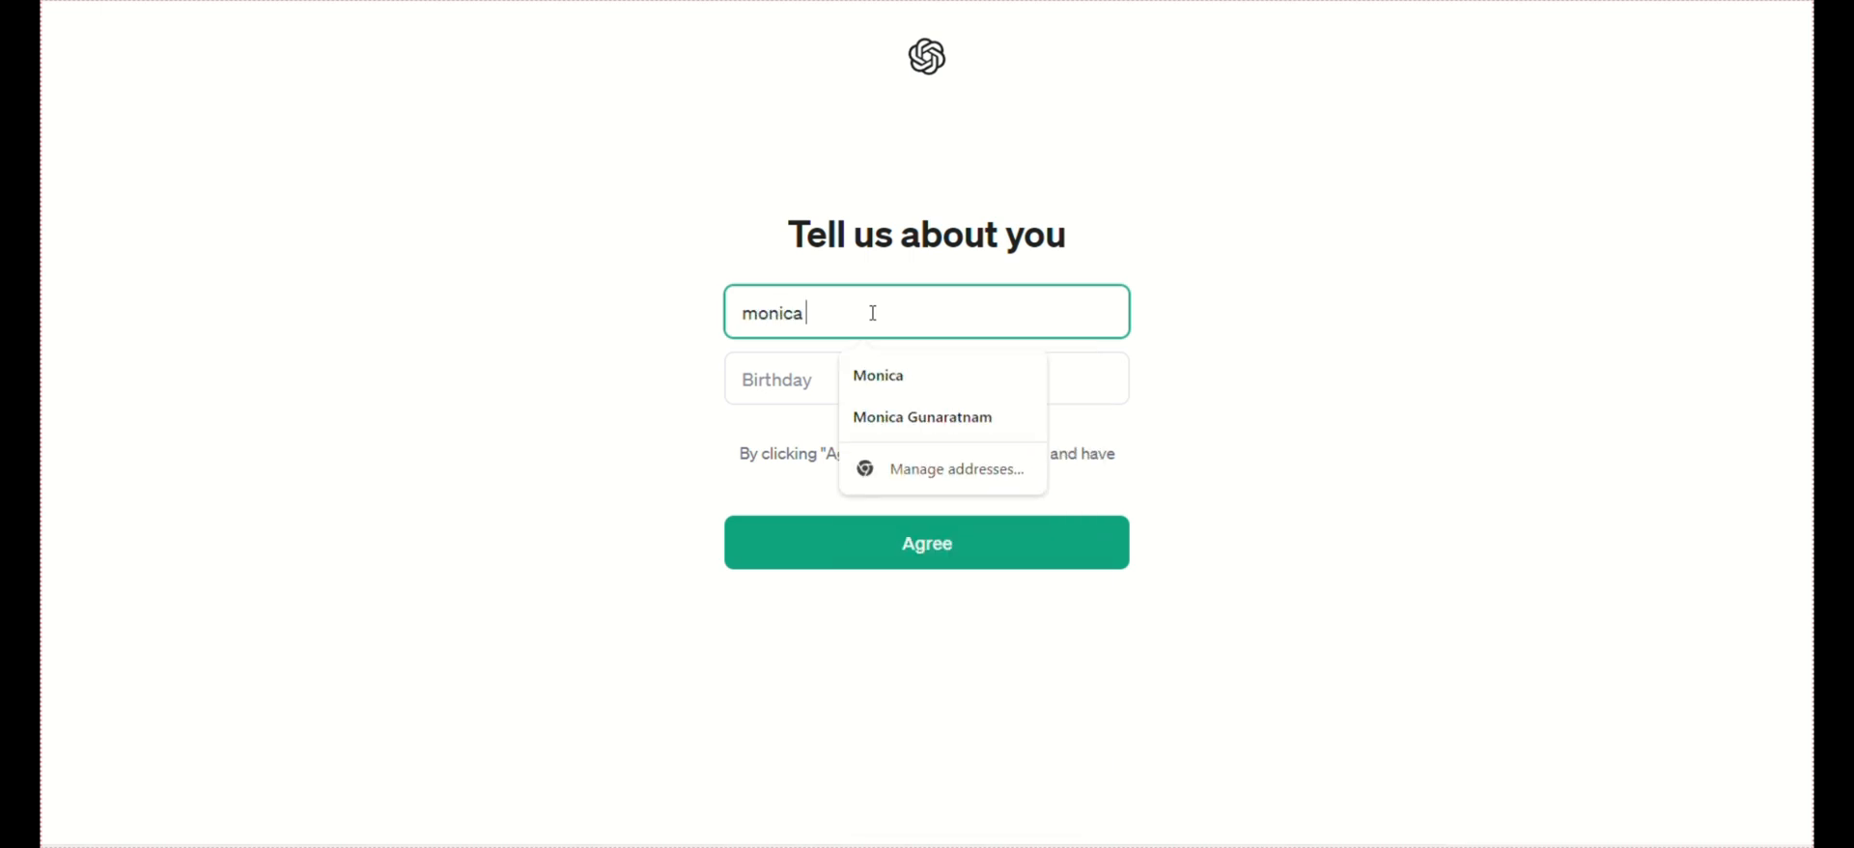
{"action": "type", "text": "chris"}
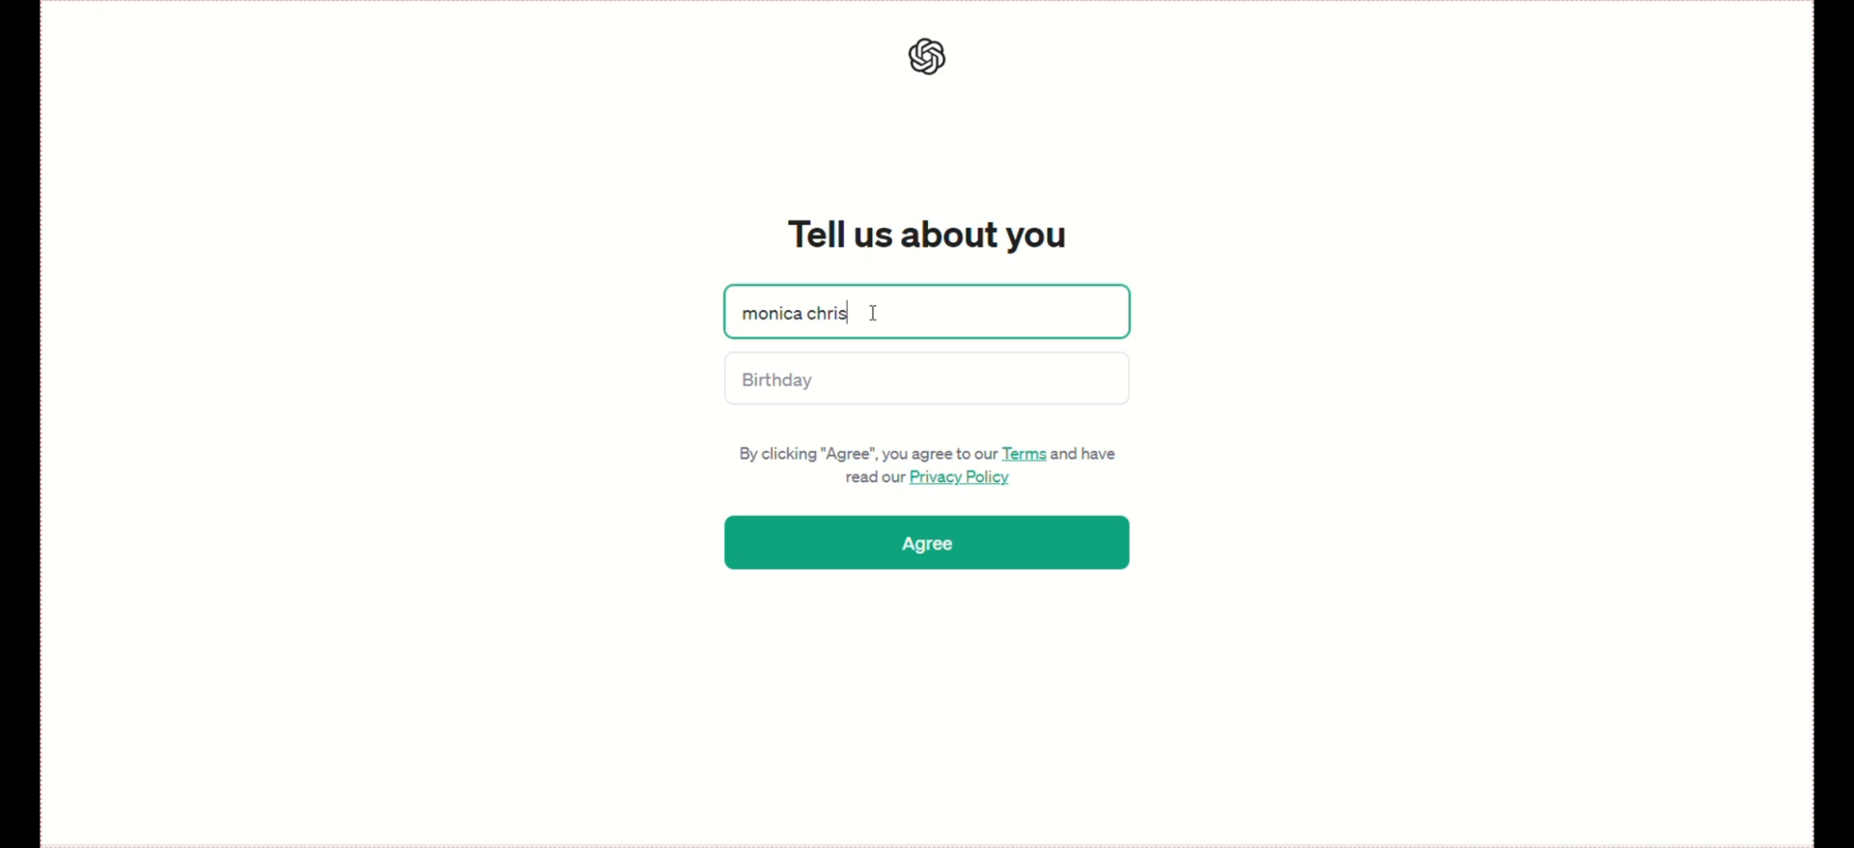
{"action": "left_click", "coordinate": [925, 379]}
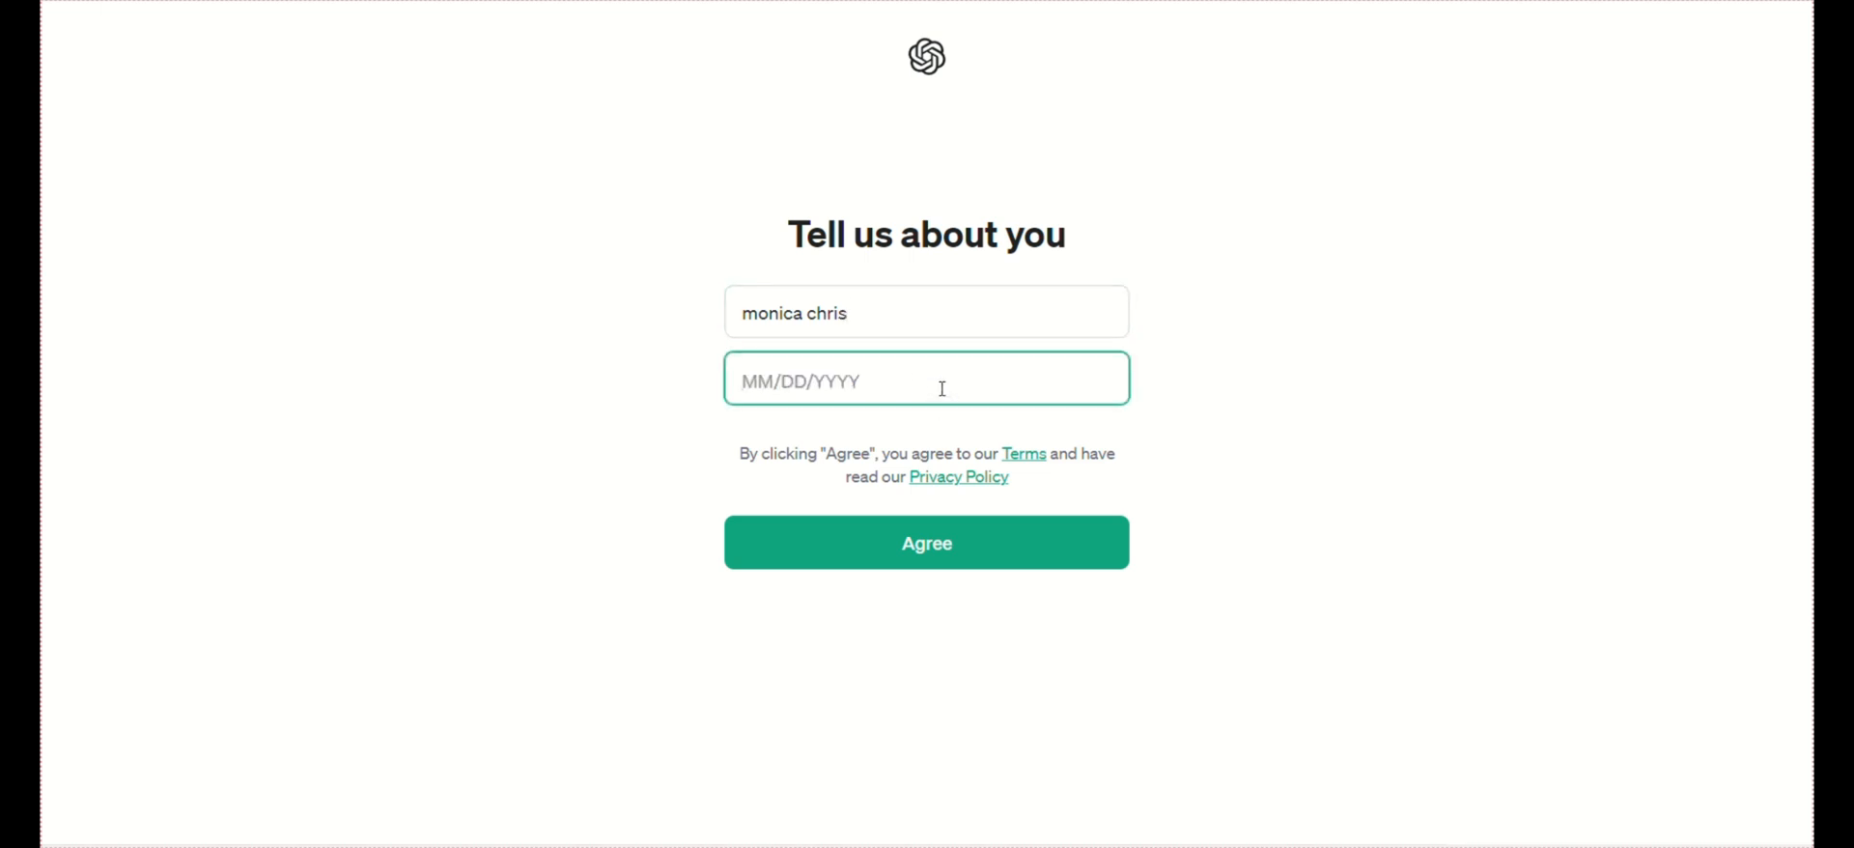
{"action": "type", "text": "0"}
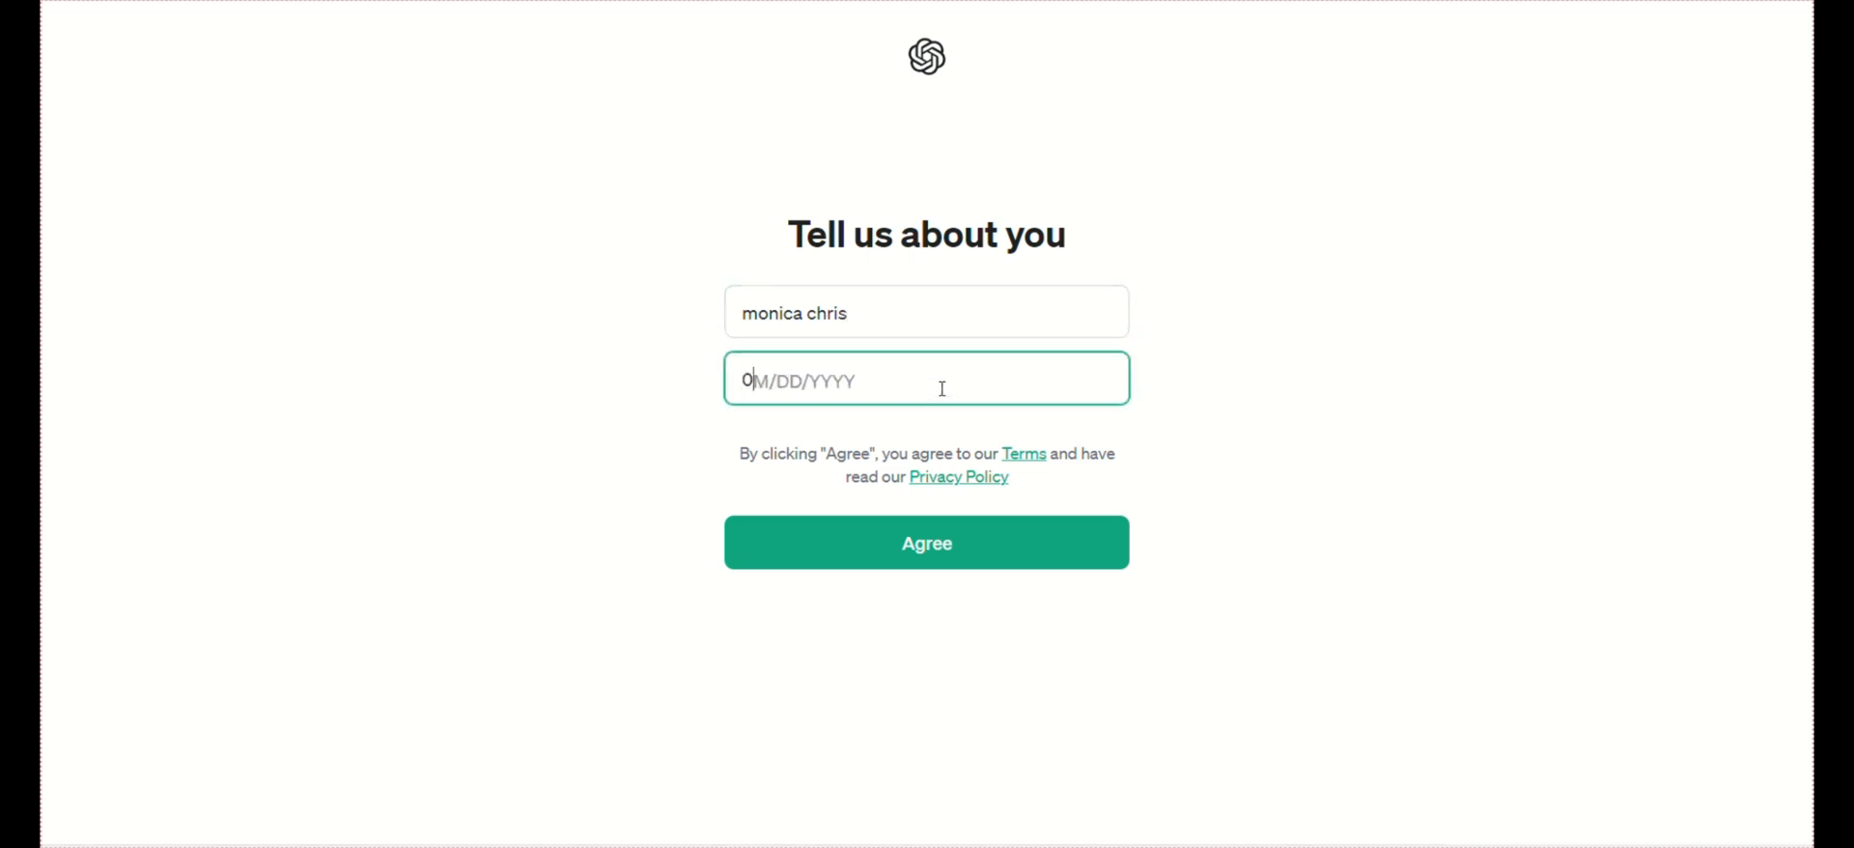
{"action": "type", "text": "1/"}
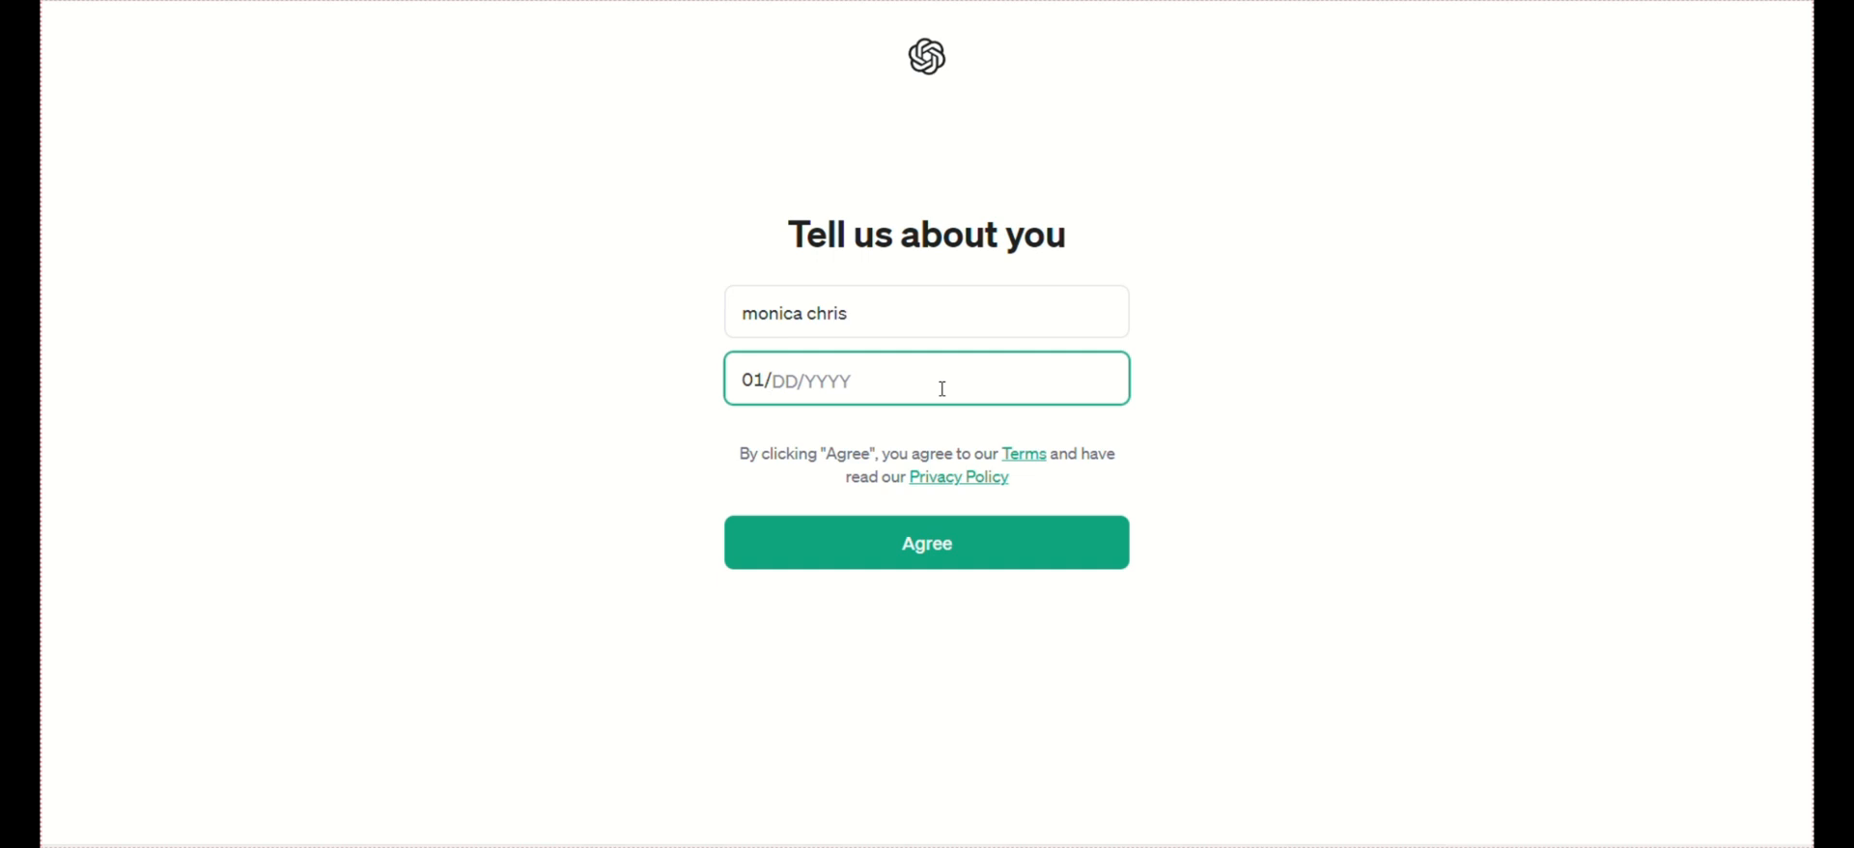
{"action": "type", "text": "22/"}
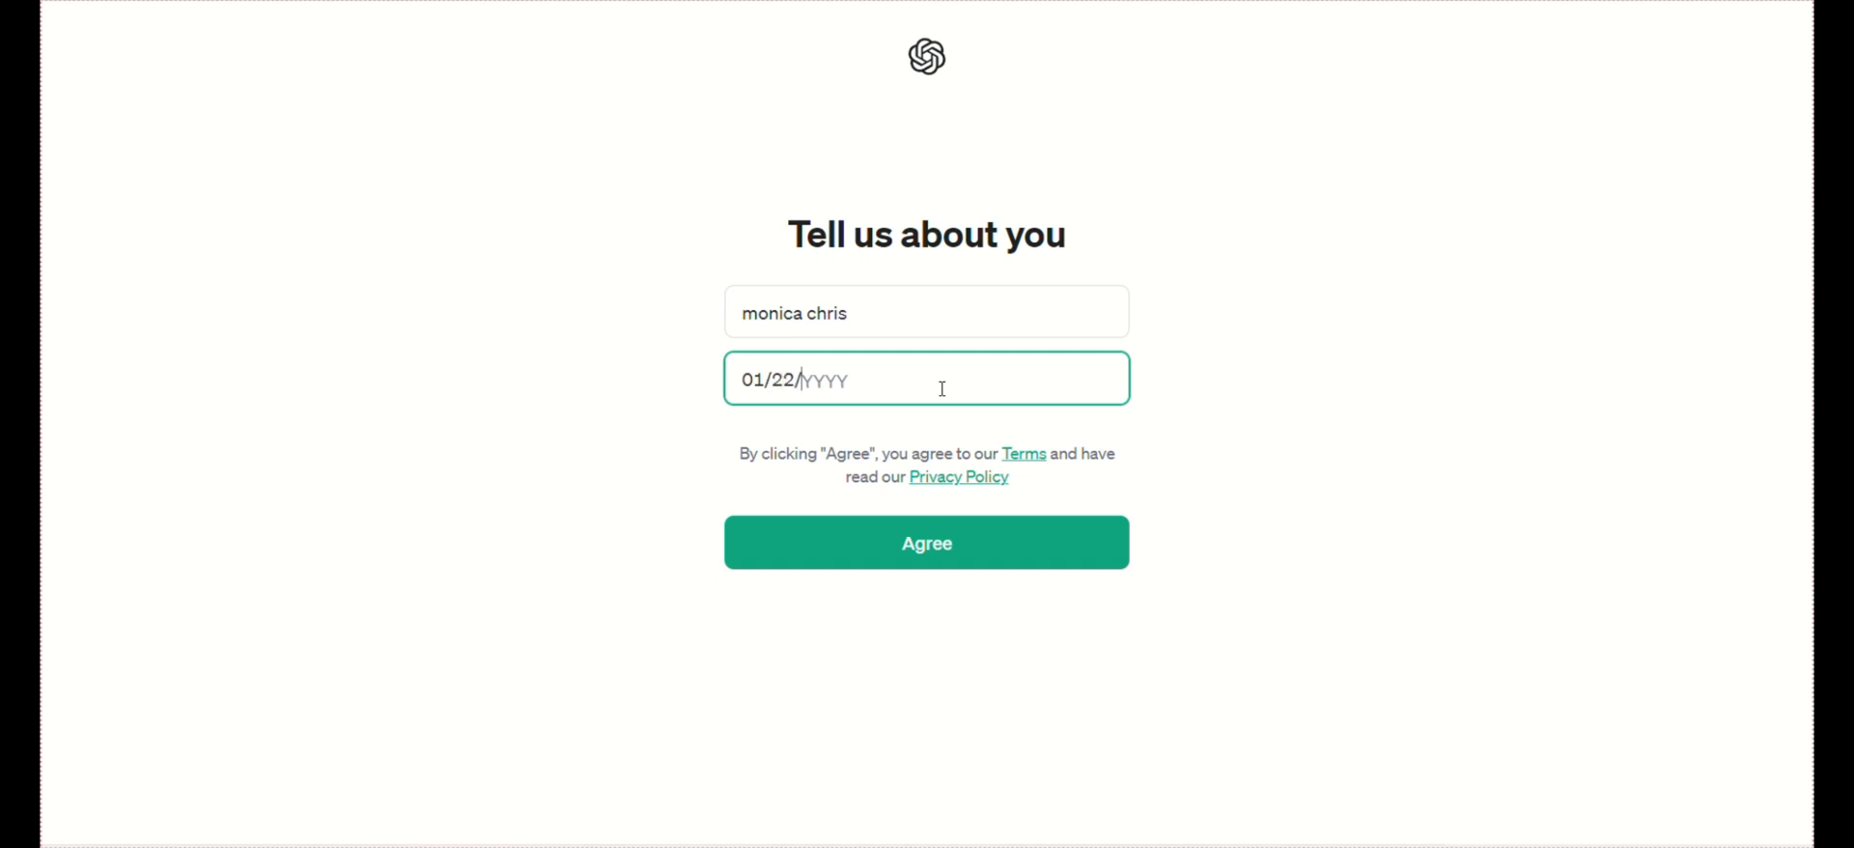
{"action": "type", "text": "1999"}
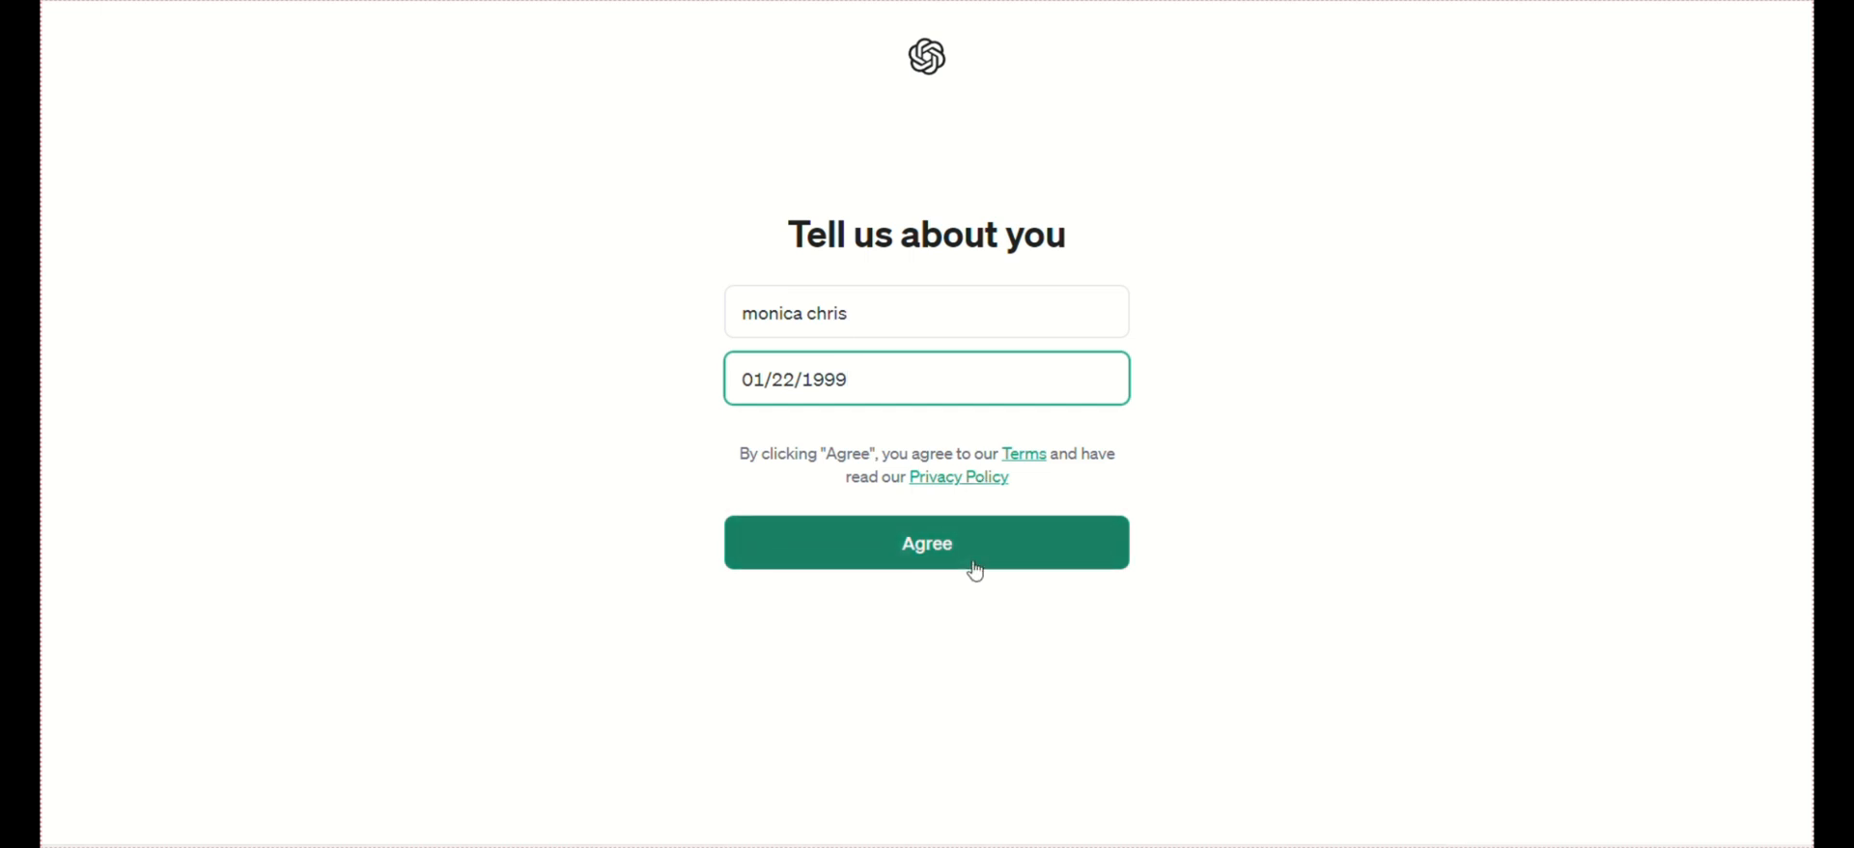
{"action": "left_click", "coordinate": [926, 542]}
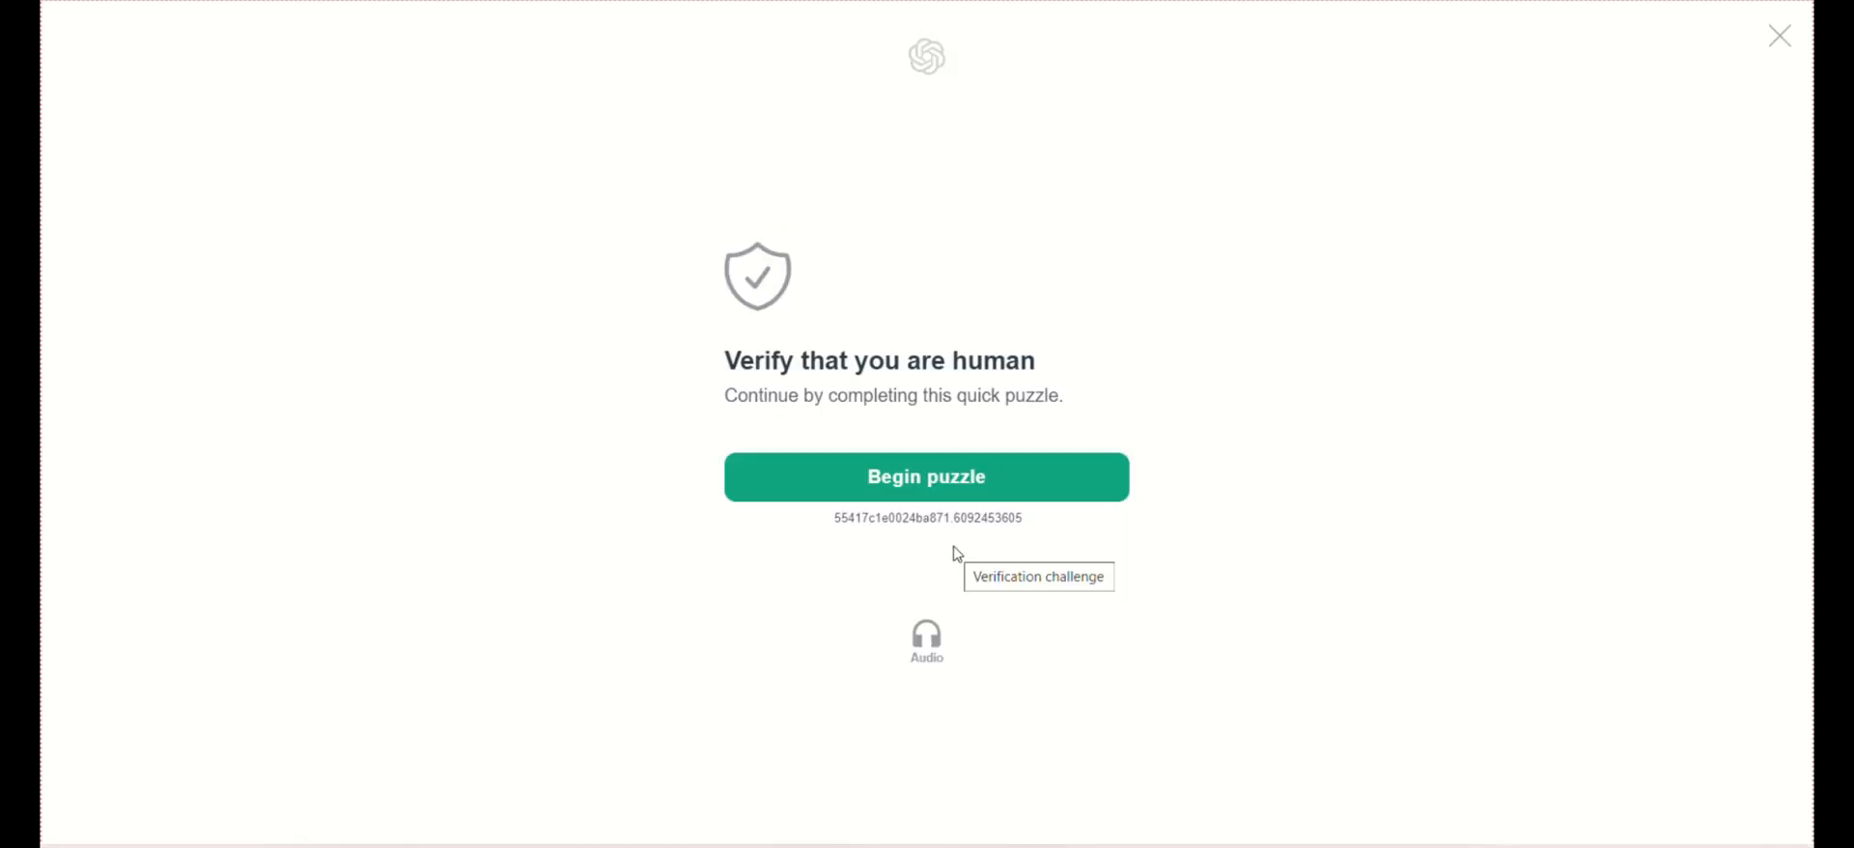
Rotate the object to match the hand direction and pass the verification puzzle.
{"action": "left_click", "coordinate": [925, 477]}
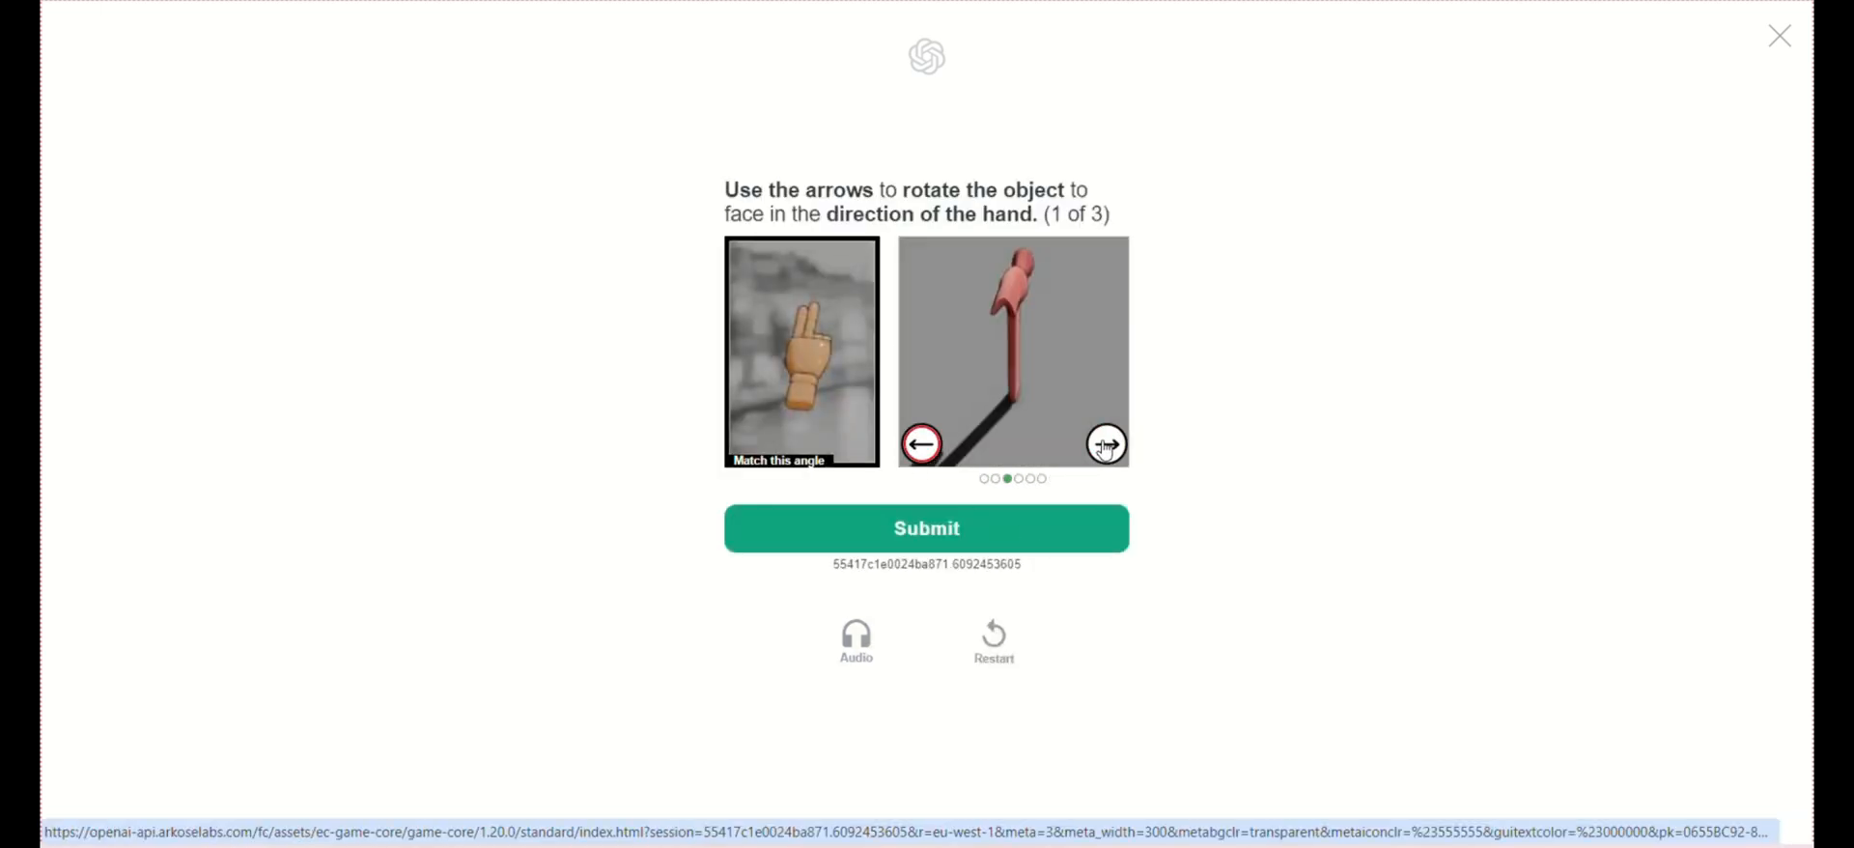
{"action": "left_click", "coordinate": [1105, 445]}
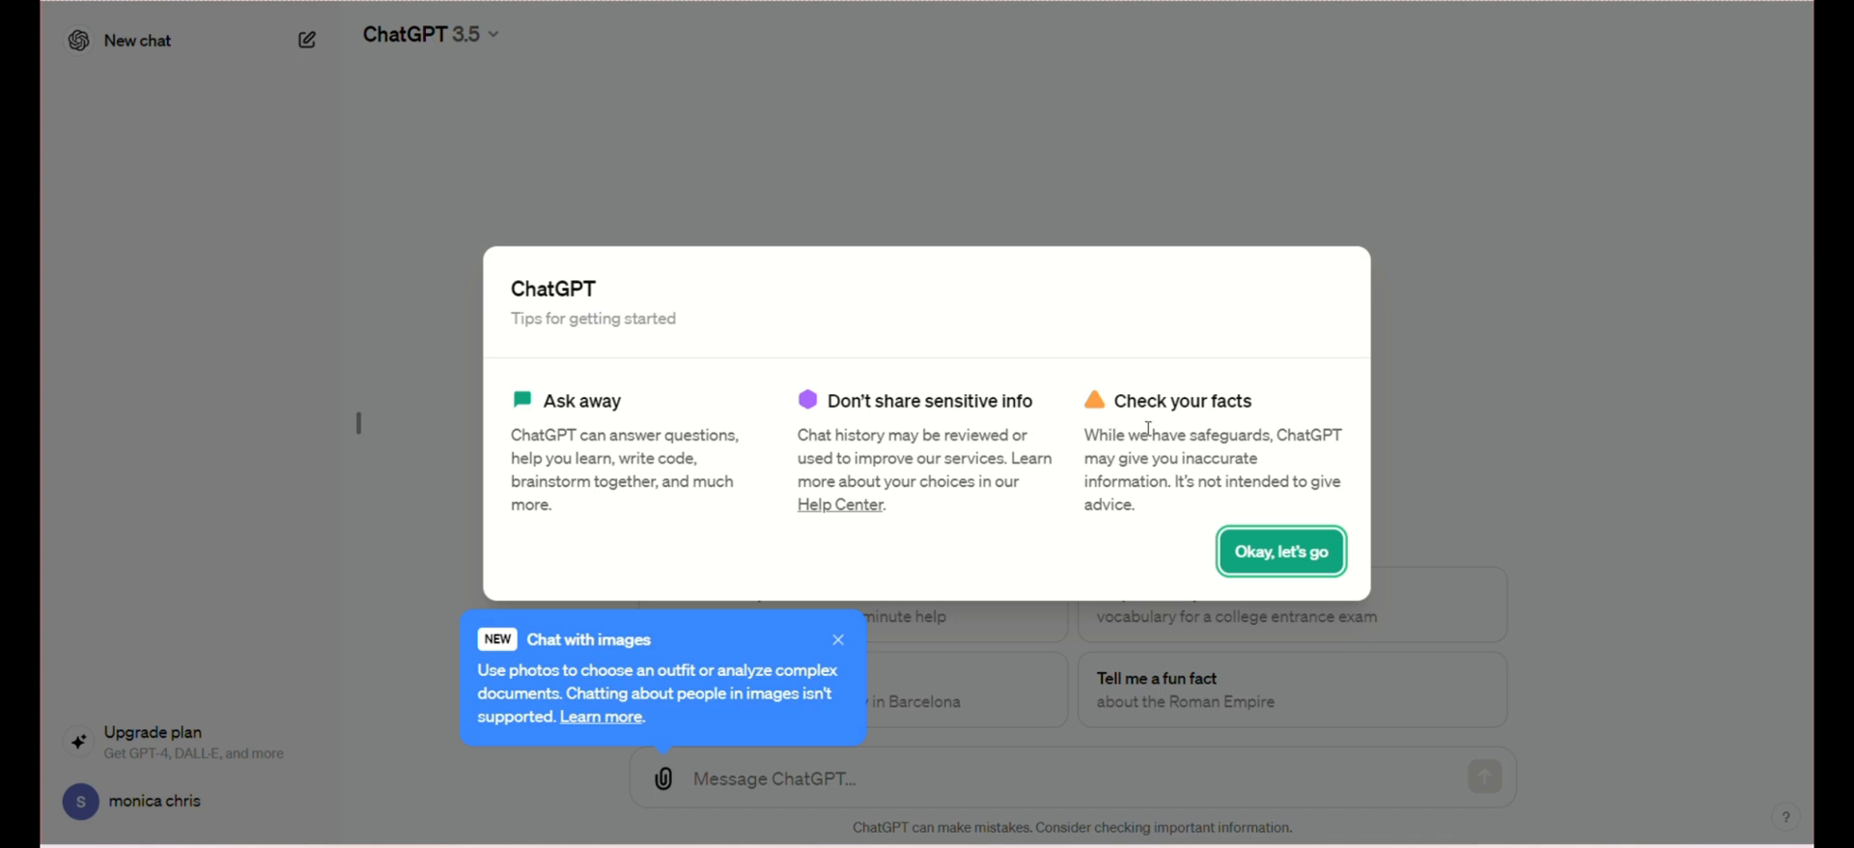
Dismiss the tips and images notice, then ask for a fun fact about the Roman Empire.
{"action": "left_click", "coordinate": [1281, 551]}
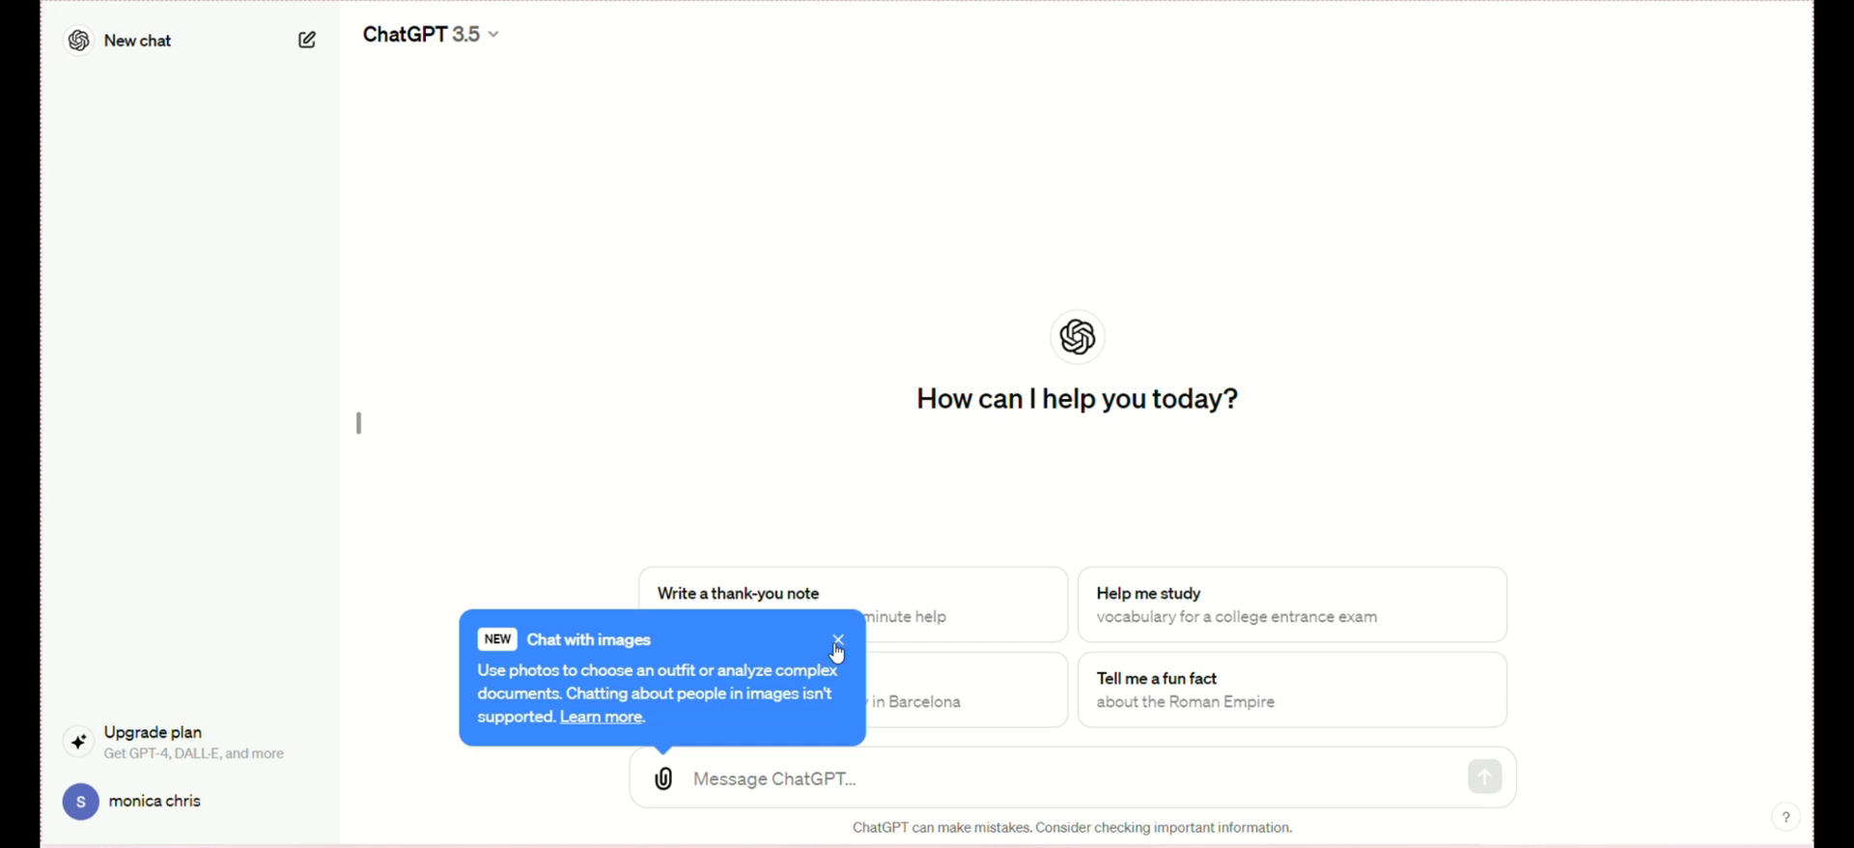
{"action": "left_click", "coordinate": [837, 639]}
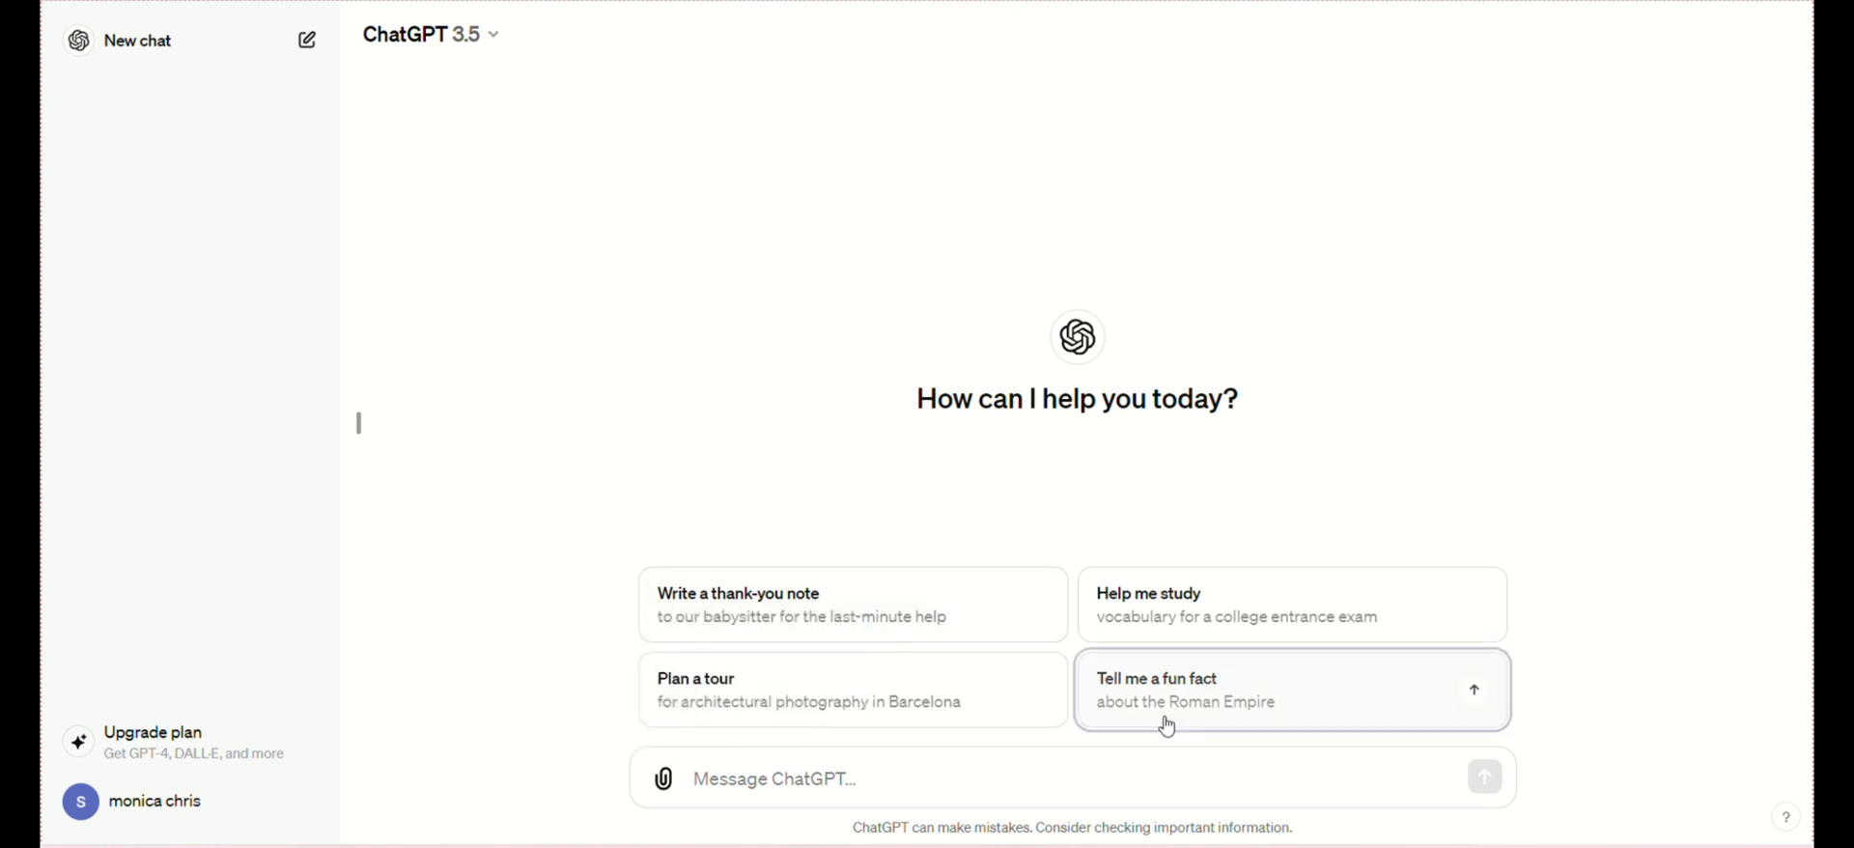
{"action": "left_click", "coordinate": [1292, 689]}
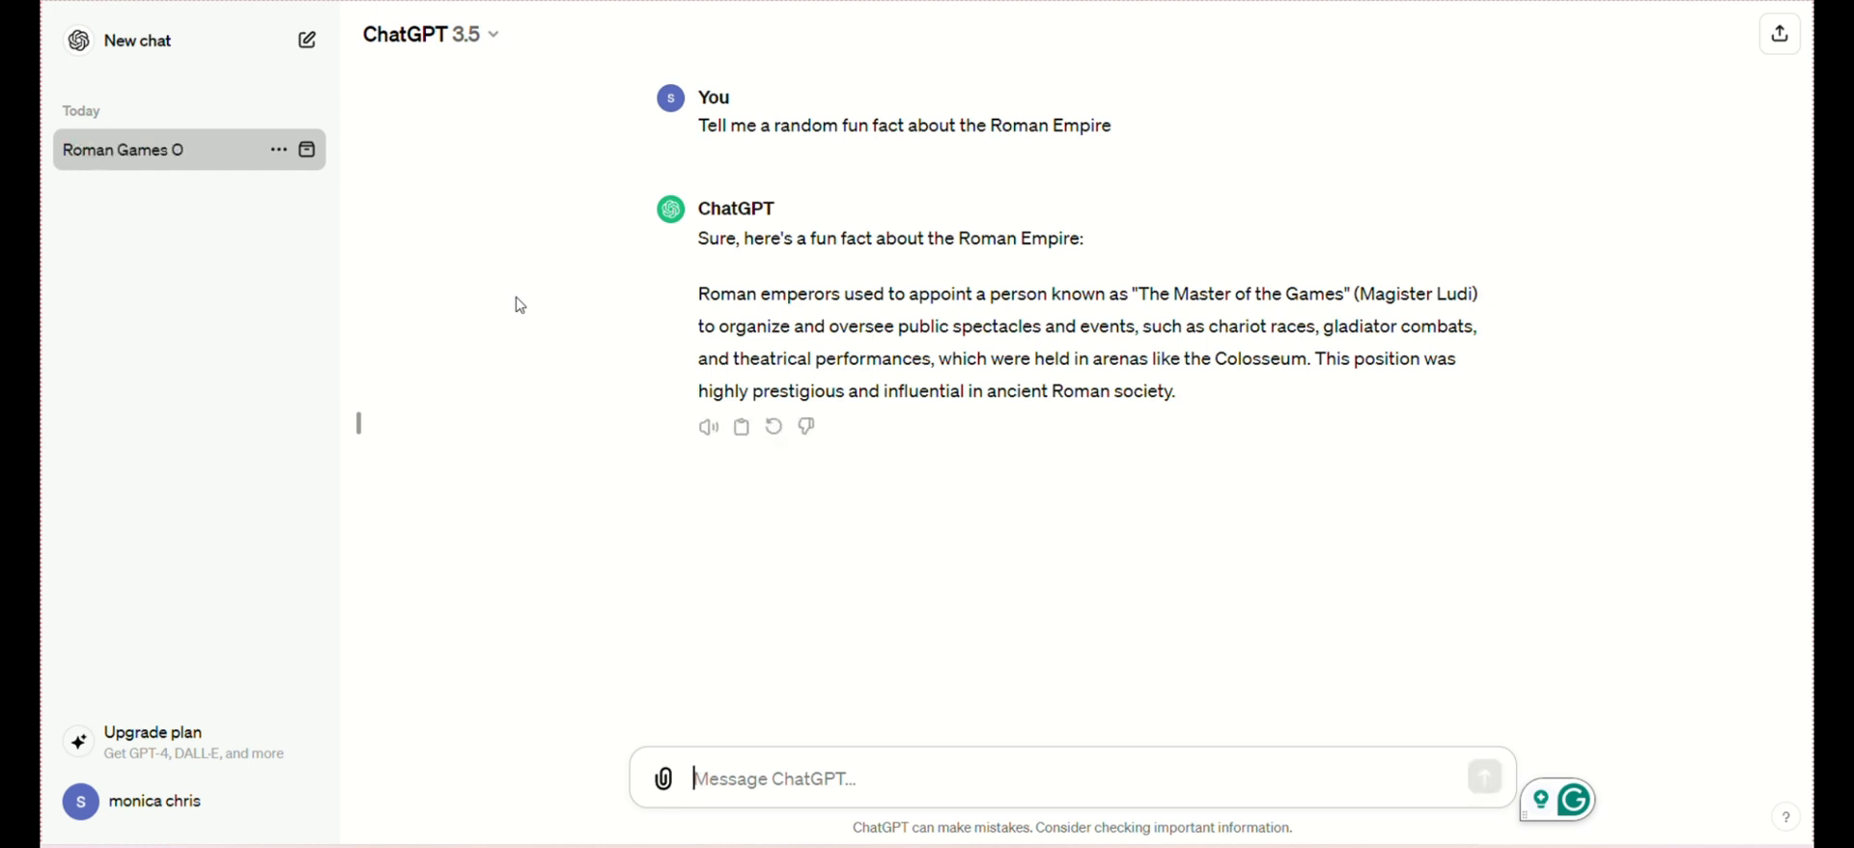
From the ChatGPT 3.5 model menu, choose Upgrade to Plus to see the Free, Plus and Team plans.
{"action": "left_click", "coordinate": [429, 33]}
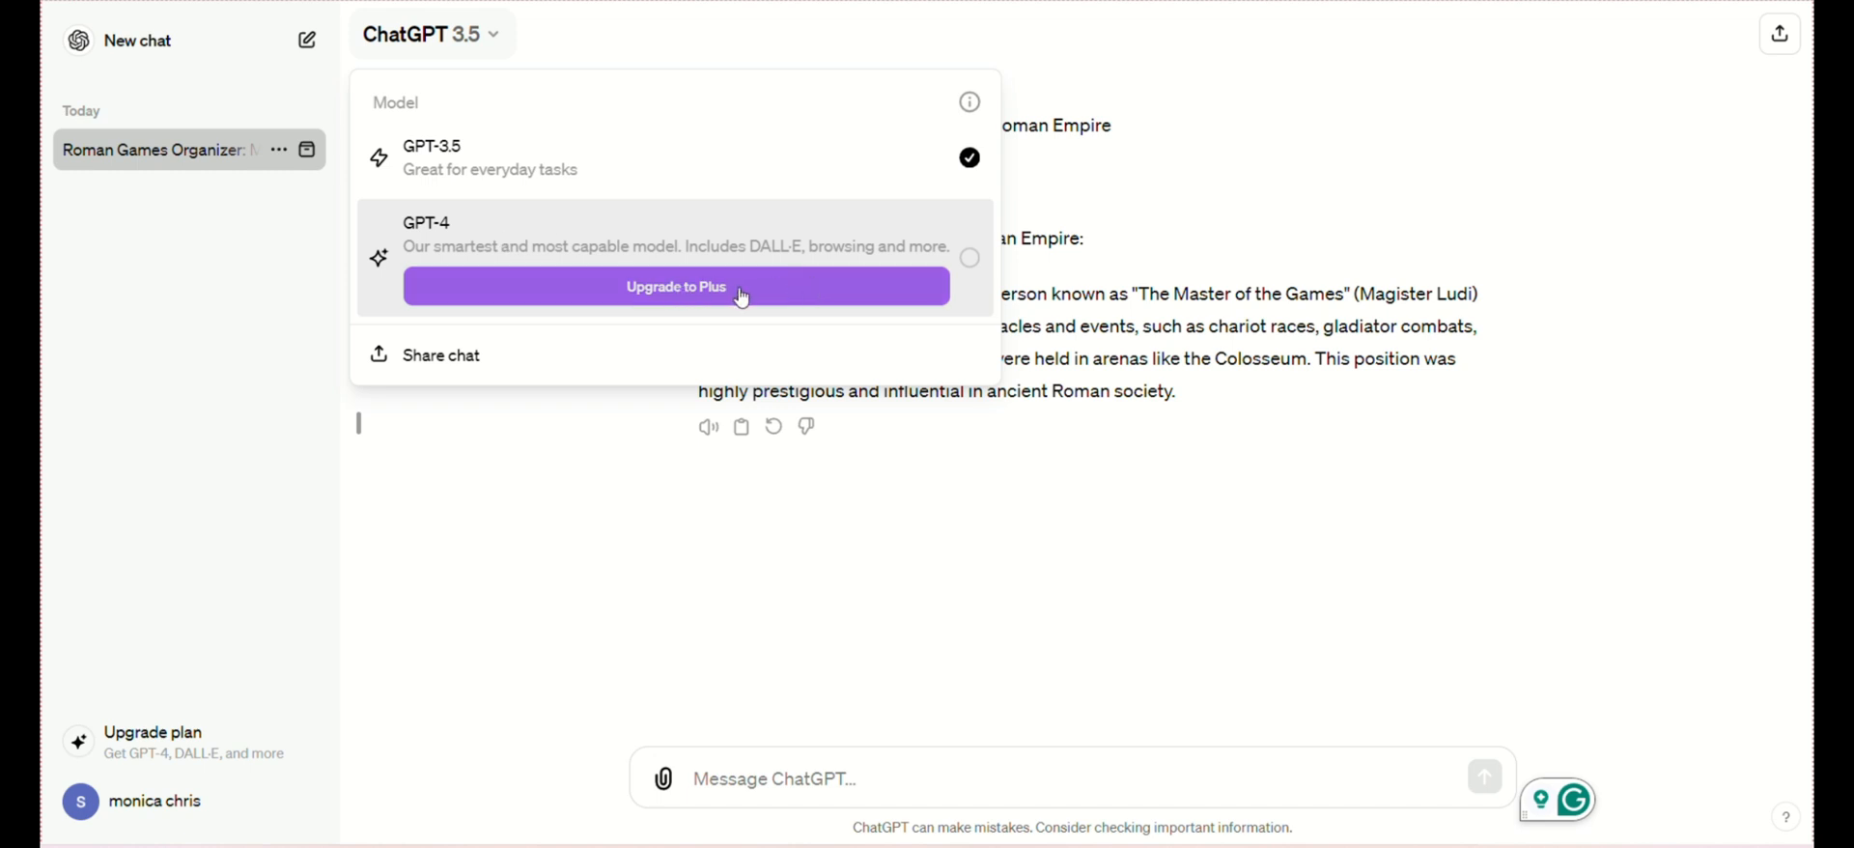
{"action": "mouse_move", "coordinate": [700, 302]}
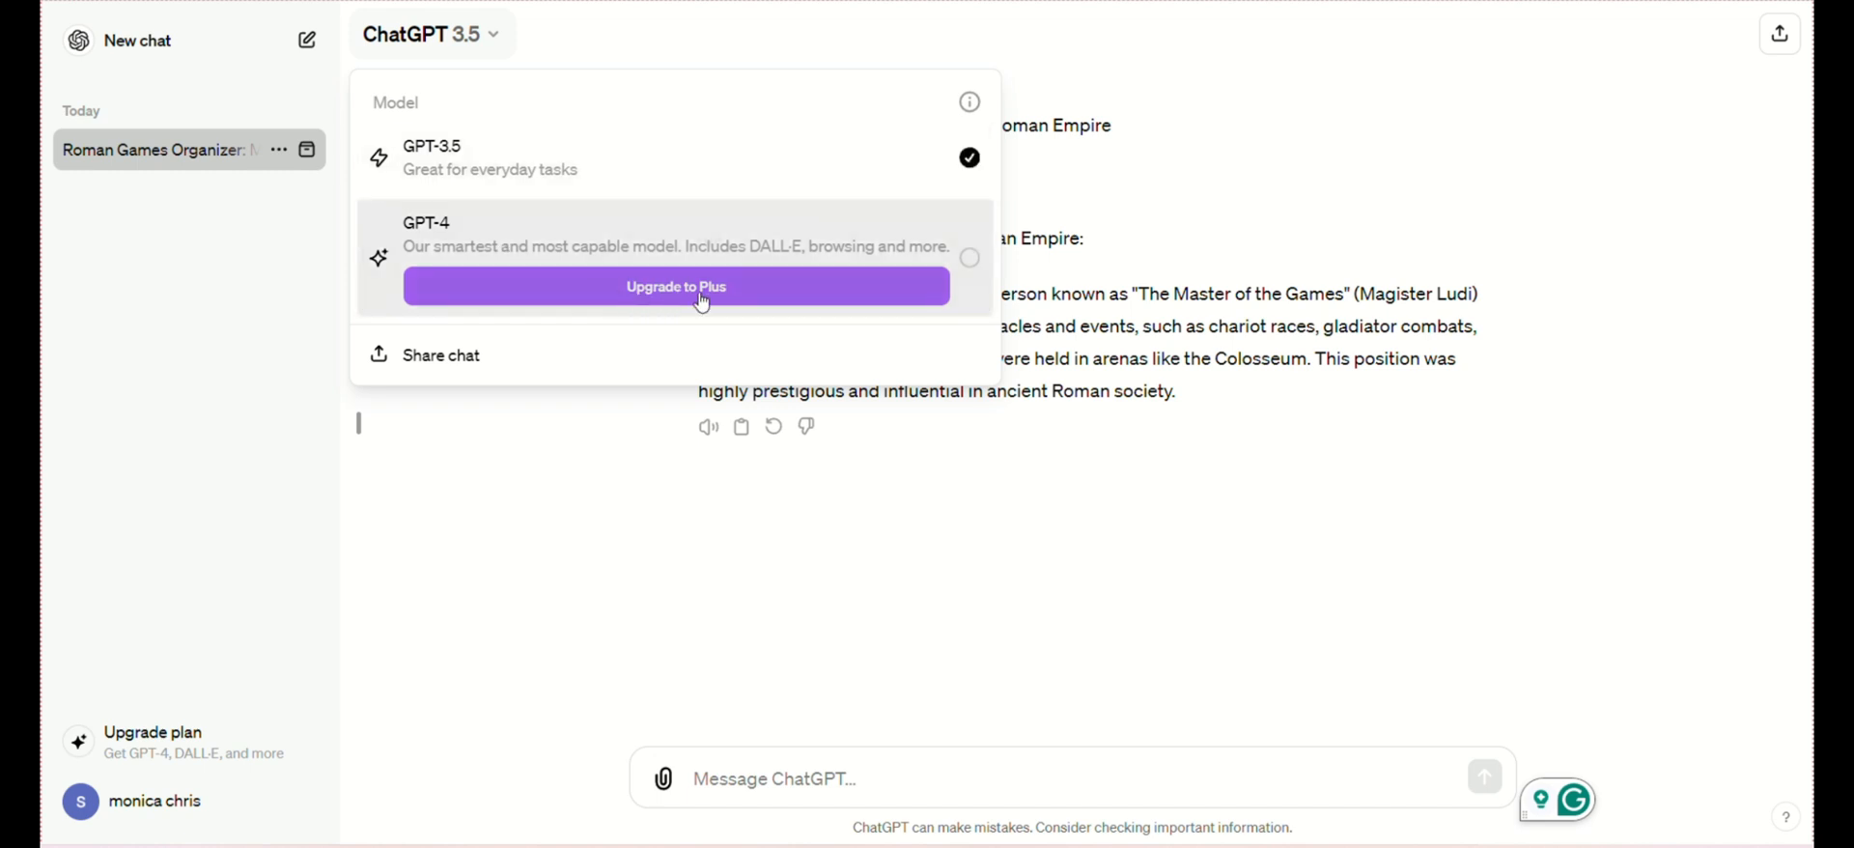
{"action": "left_click", "coordinate": [676, 285]}
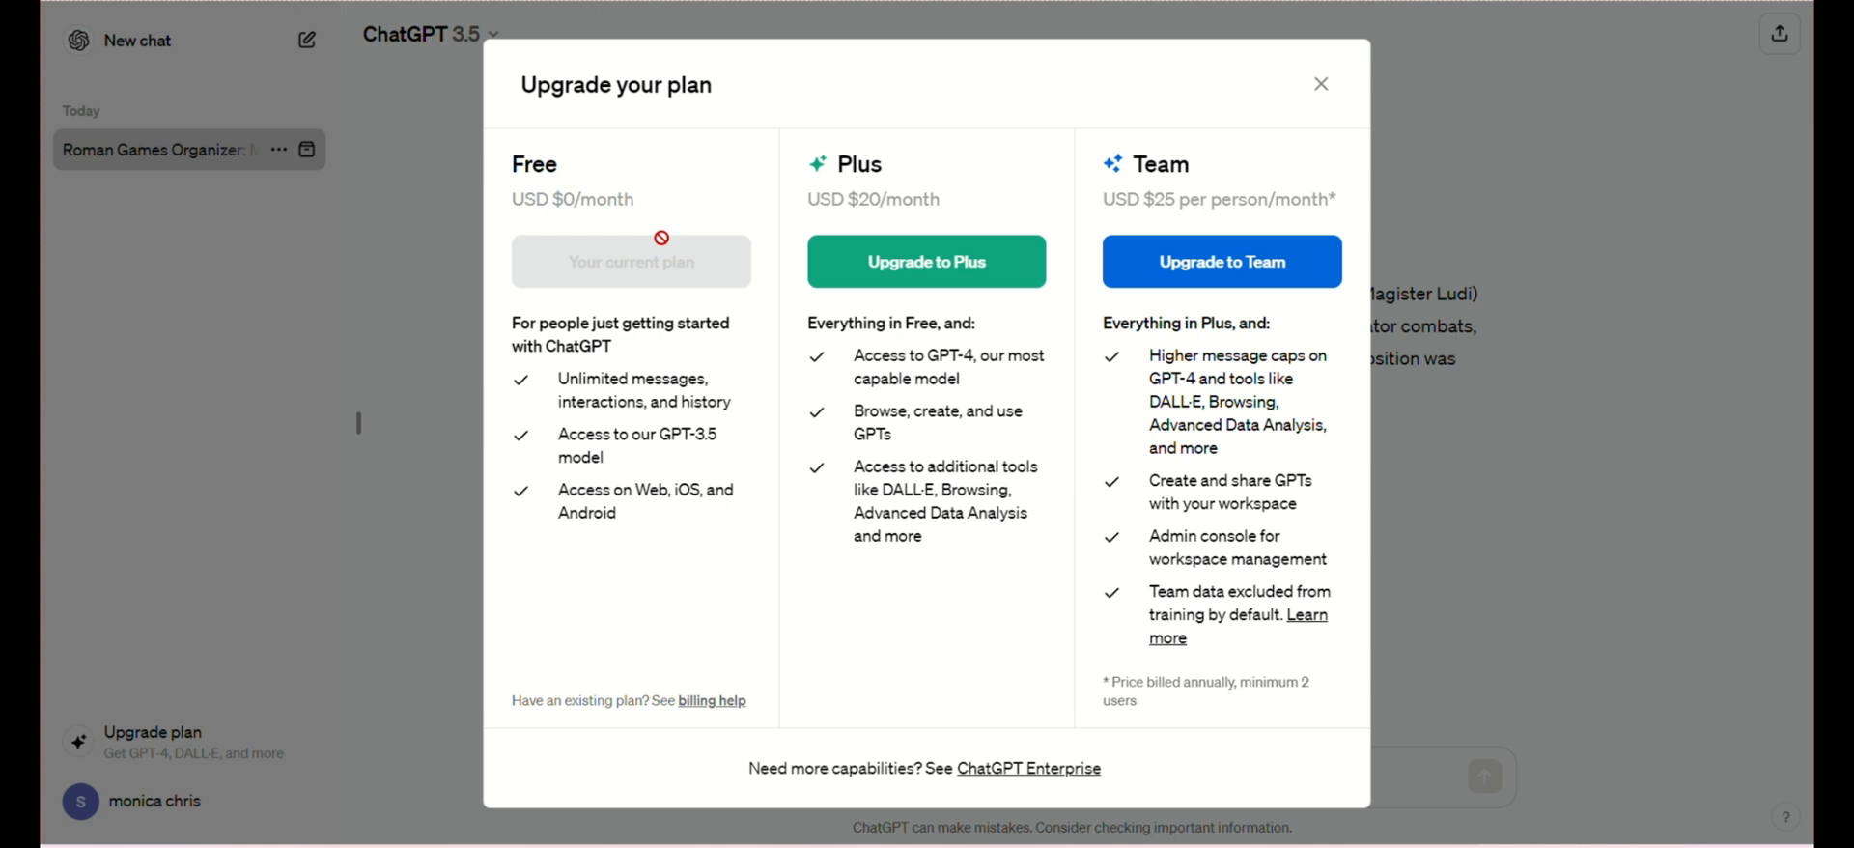
{"action": "mouse_move", "coordinate": [846, 517]}
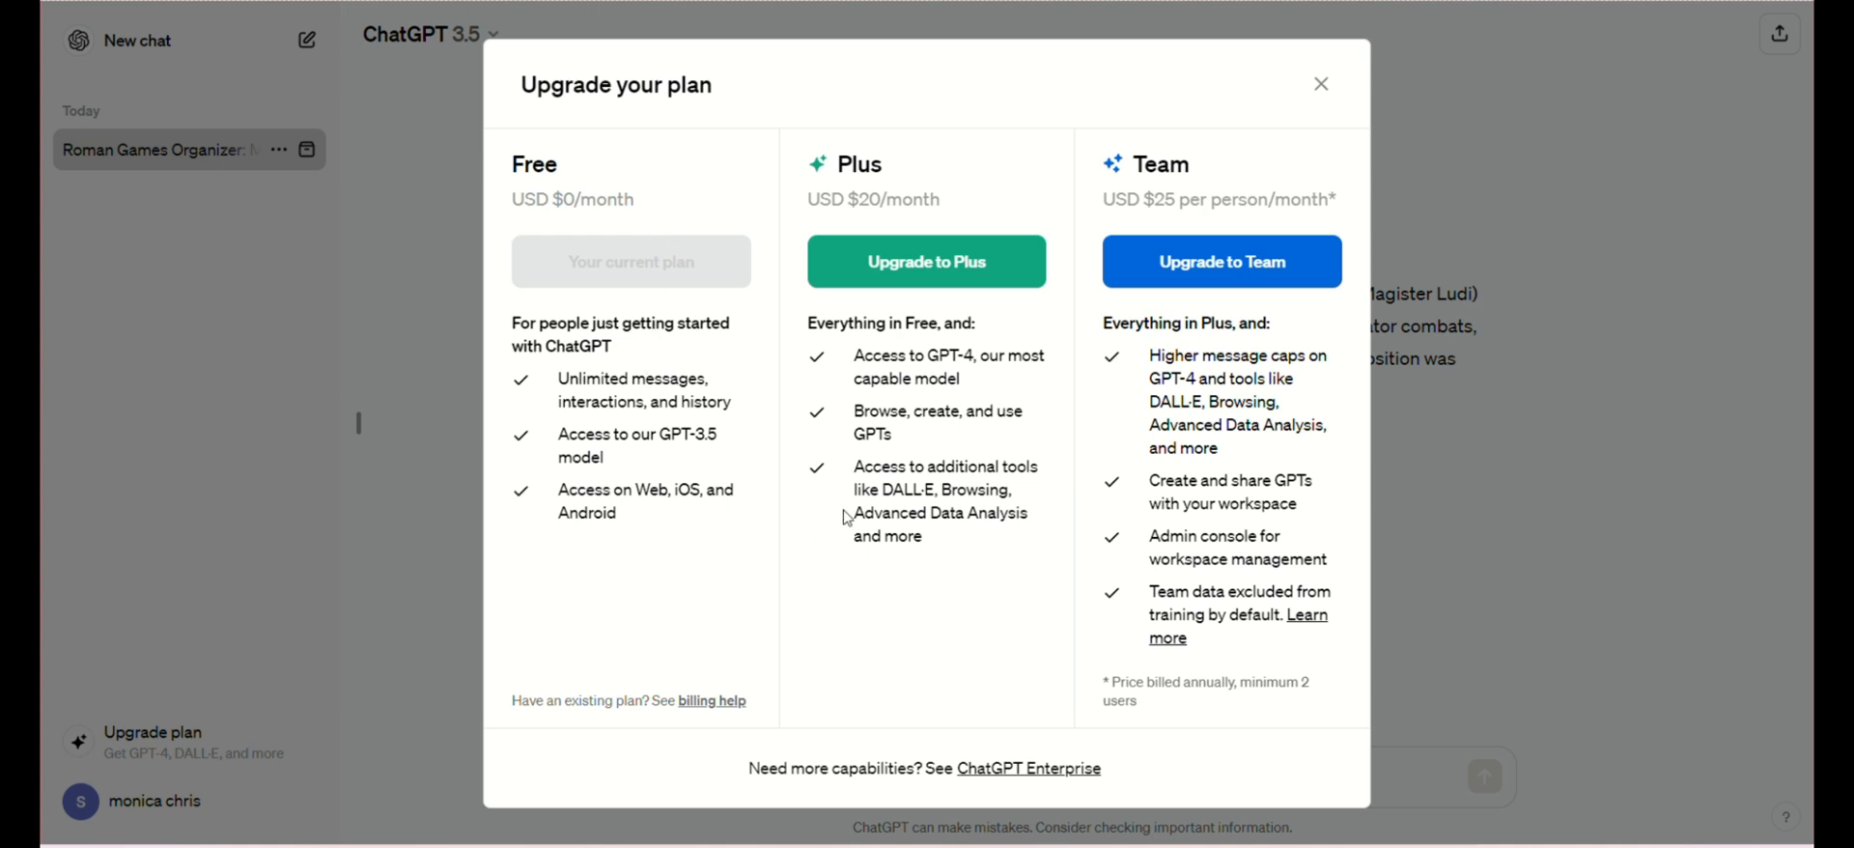
{"action": "mouse_move", "coordinate": [1288, 578]}
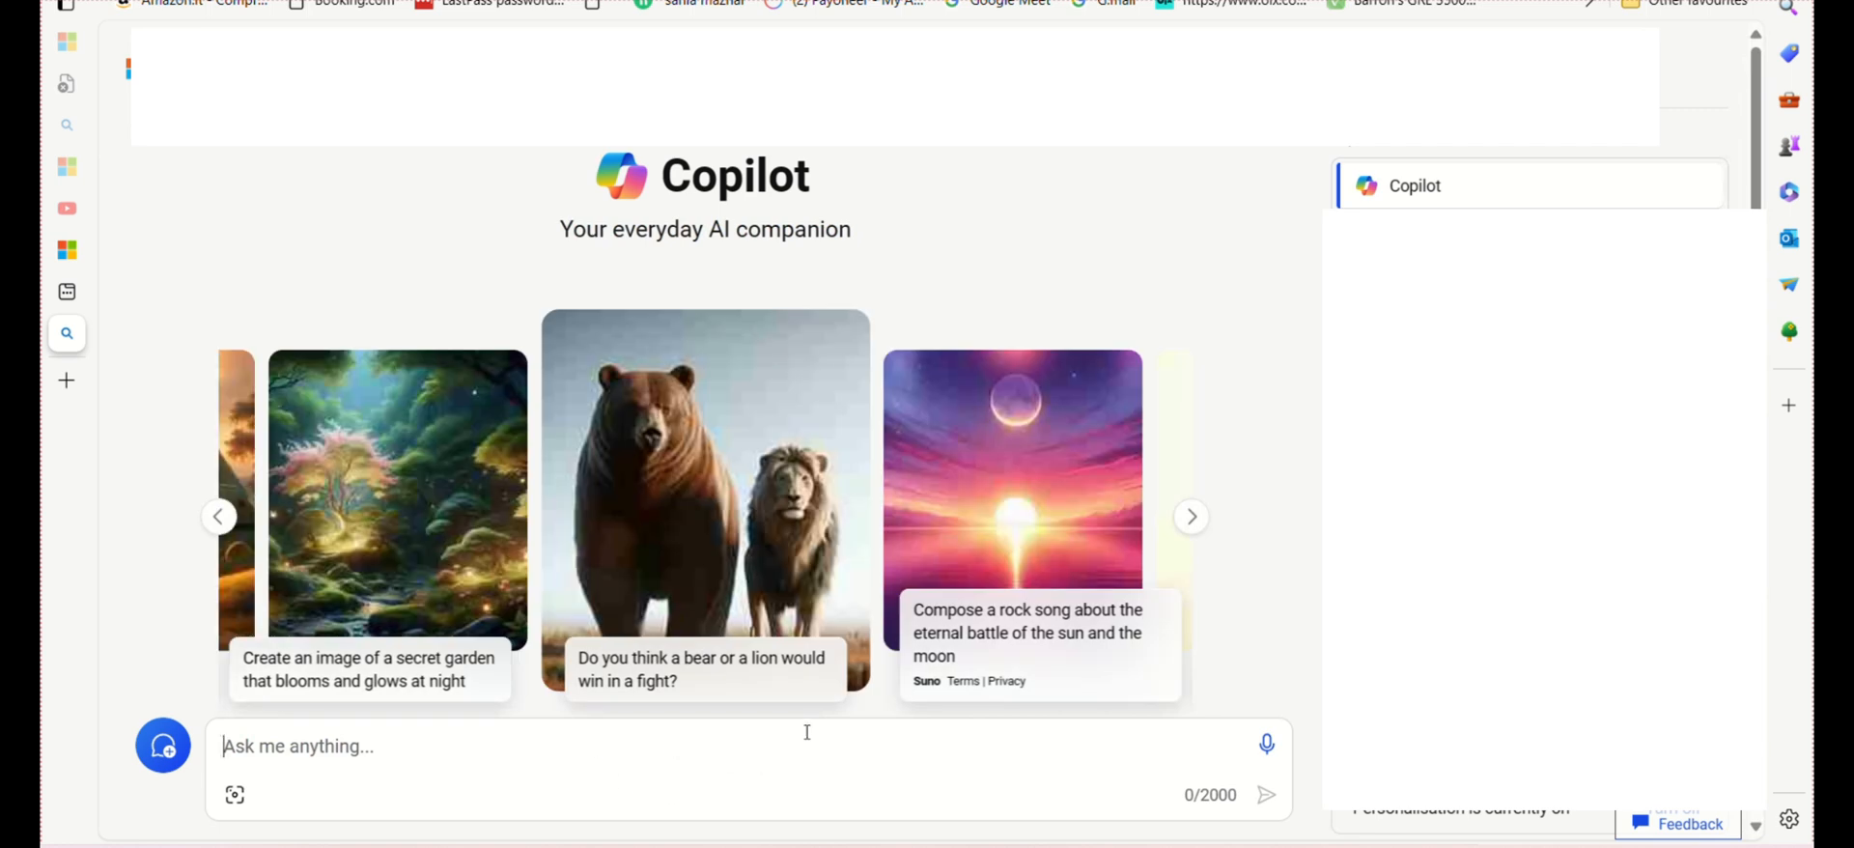
Browse forward through Copilot's suggested prompt cards toward the rock song suggestion.
{"action": "left_click", "coordinate": [1192, 518]}
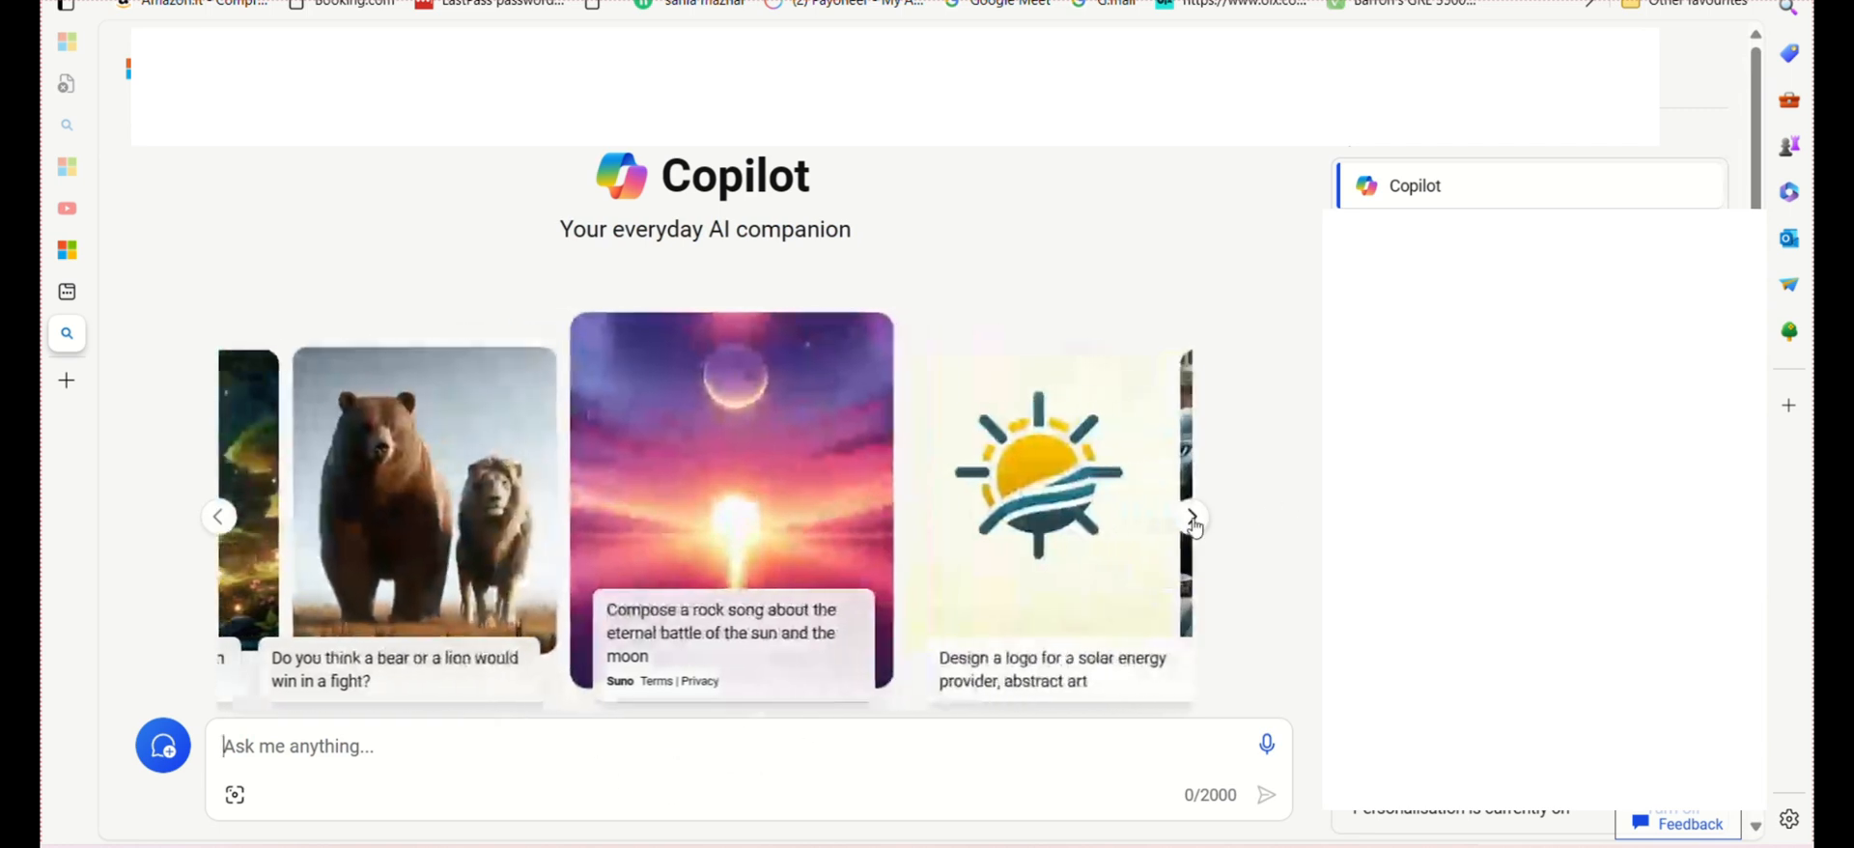
{"action": "left_click", "coordinate": [1194, 518]}
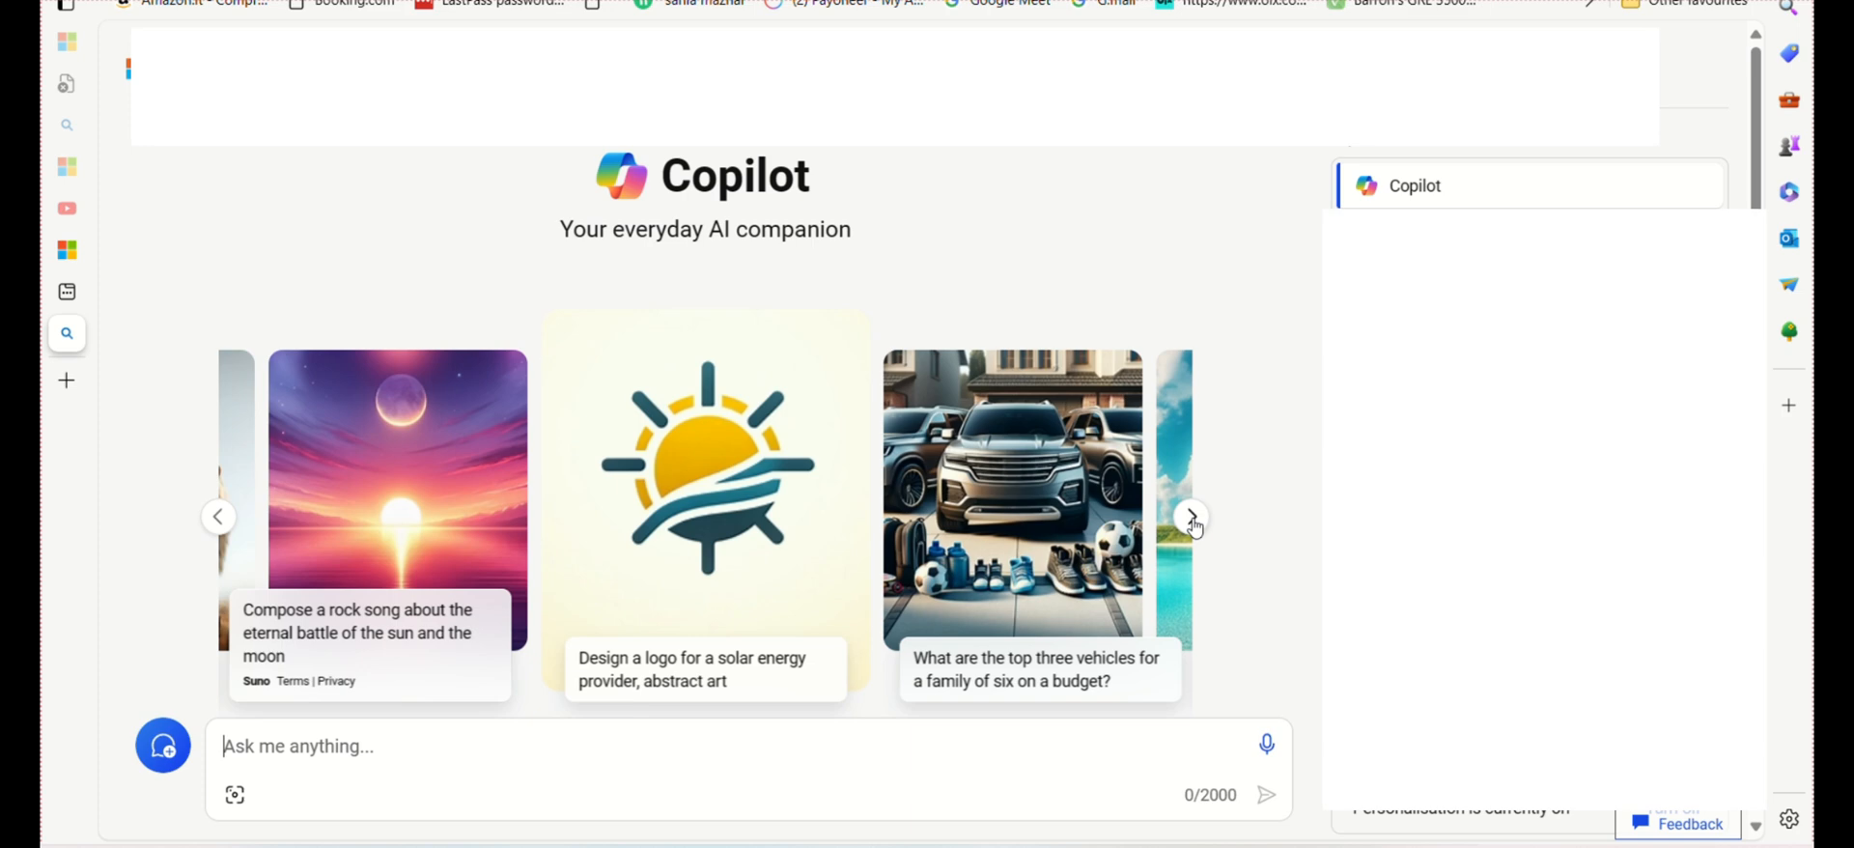
{"action": "mouse_move", "coordinate": [406, 545]}
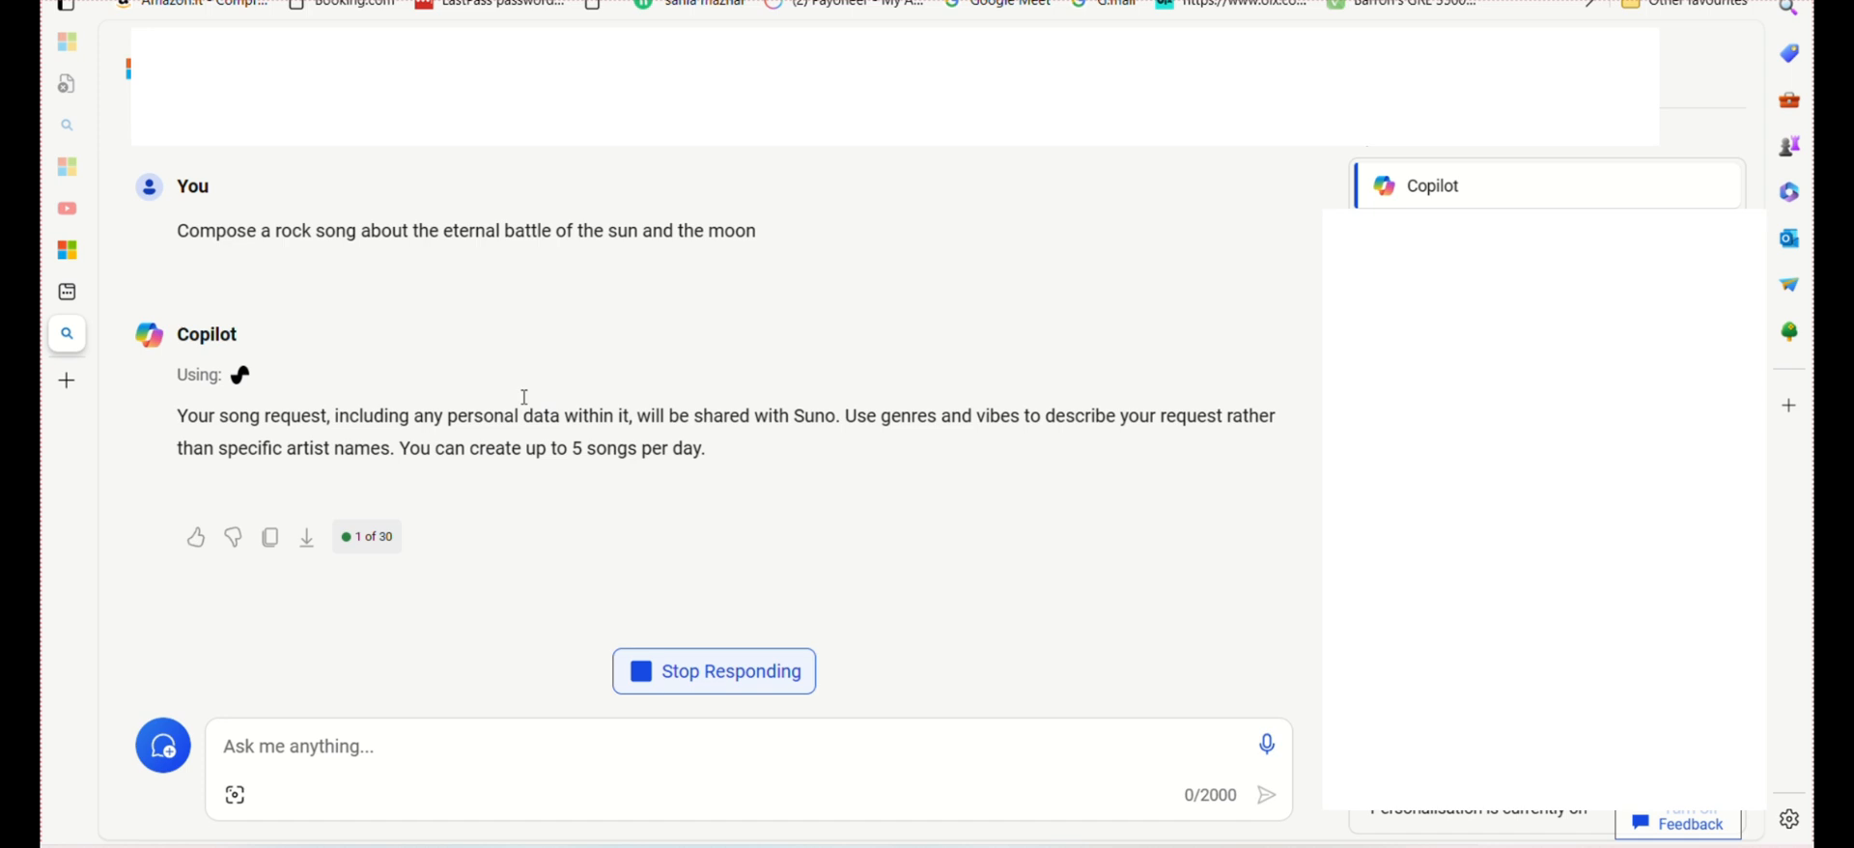
{"action": "mouse_move", "coordinate": [829, 475]}
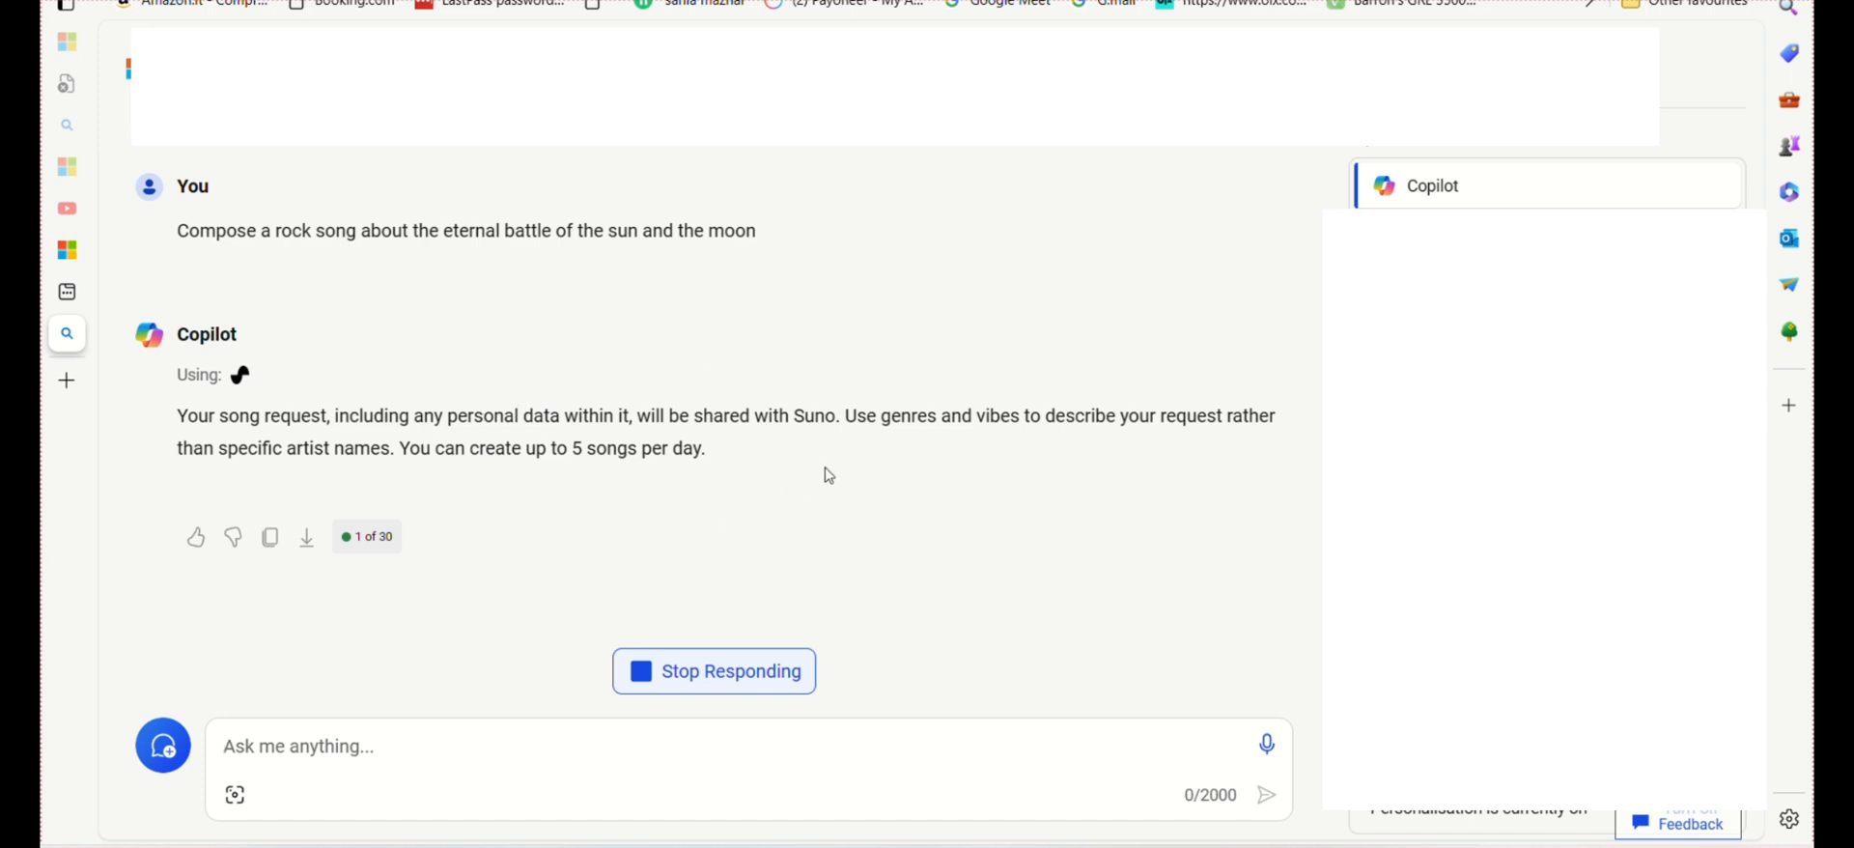
{"action": "mouse_move", "coordinate": [212, 804]}
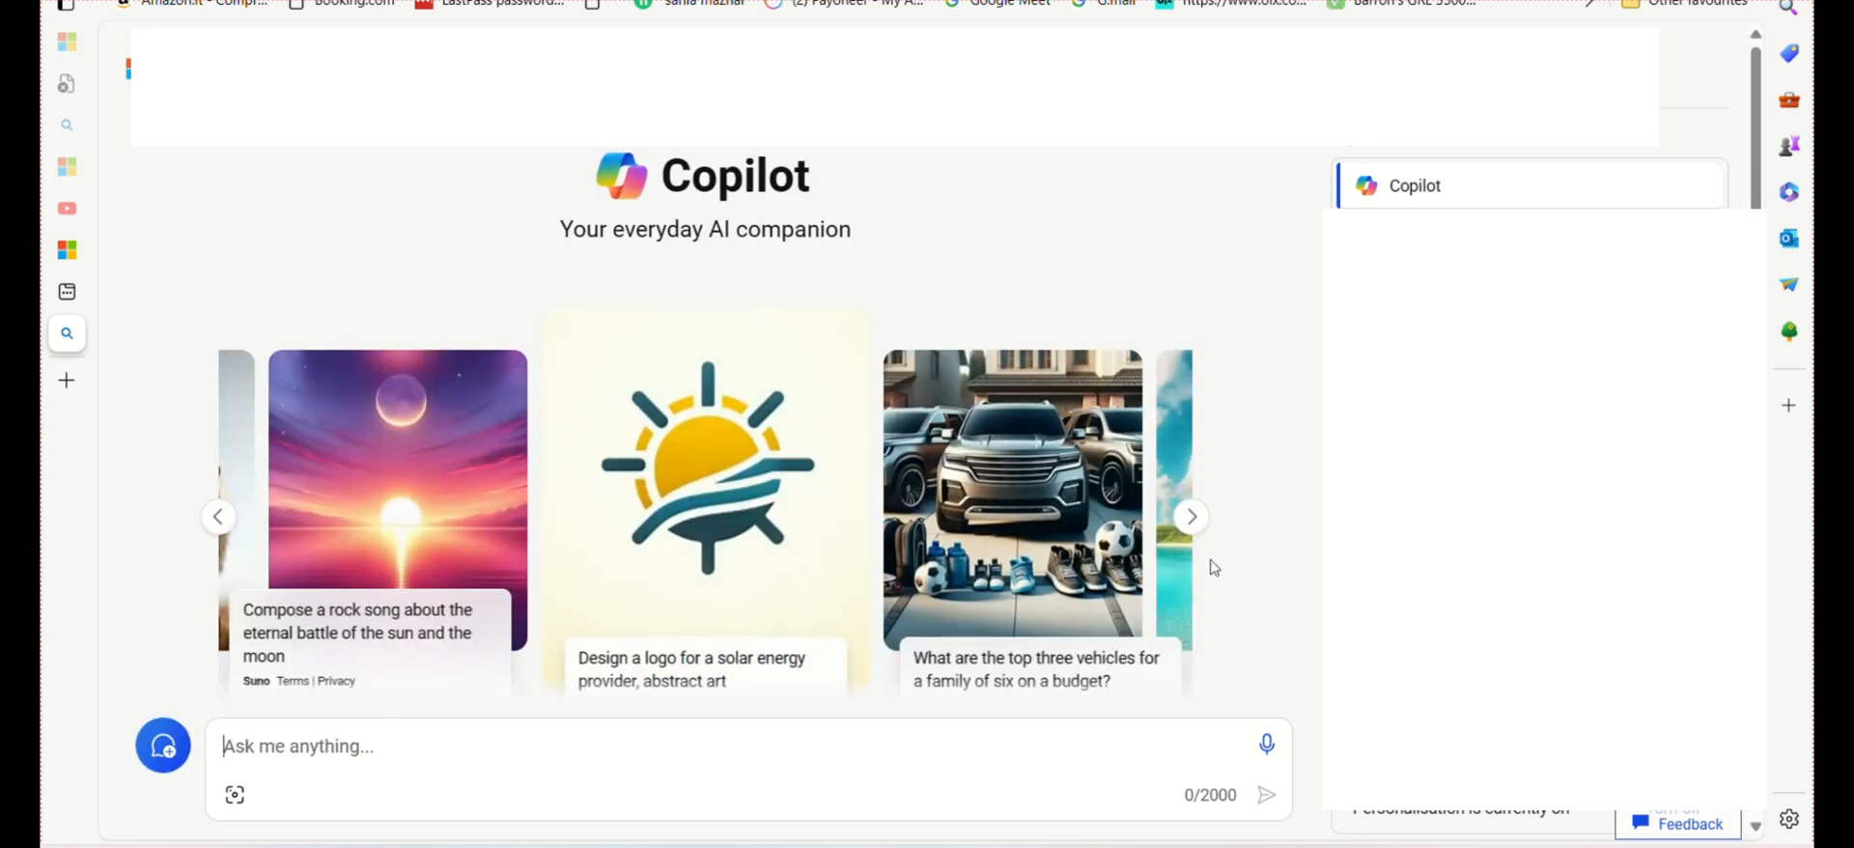
Advance the prompt carousel and ask what the coldest temperature on Earth is today.
{"action": "left_click", "coordinate": [1191, 518]}
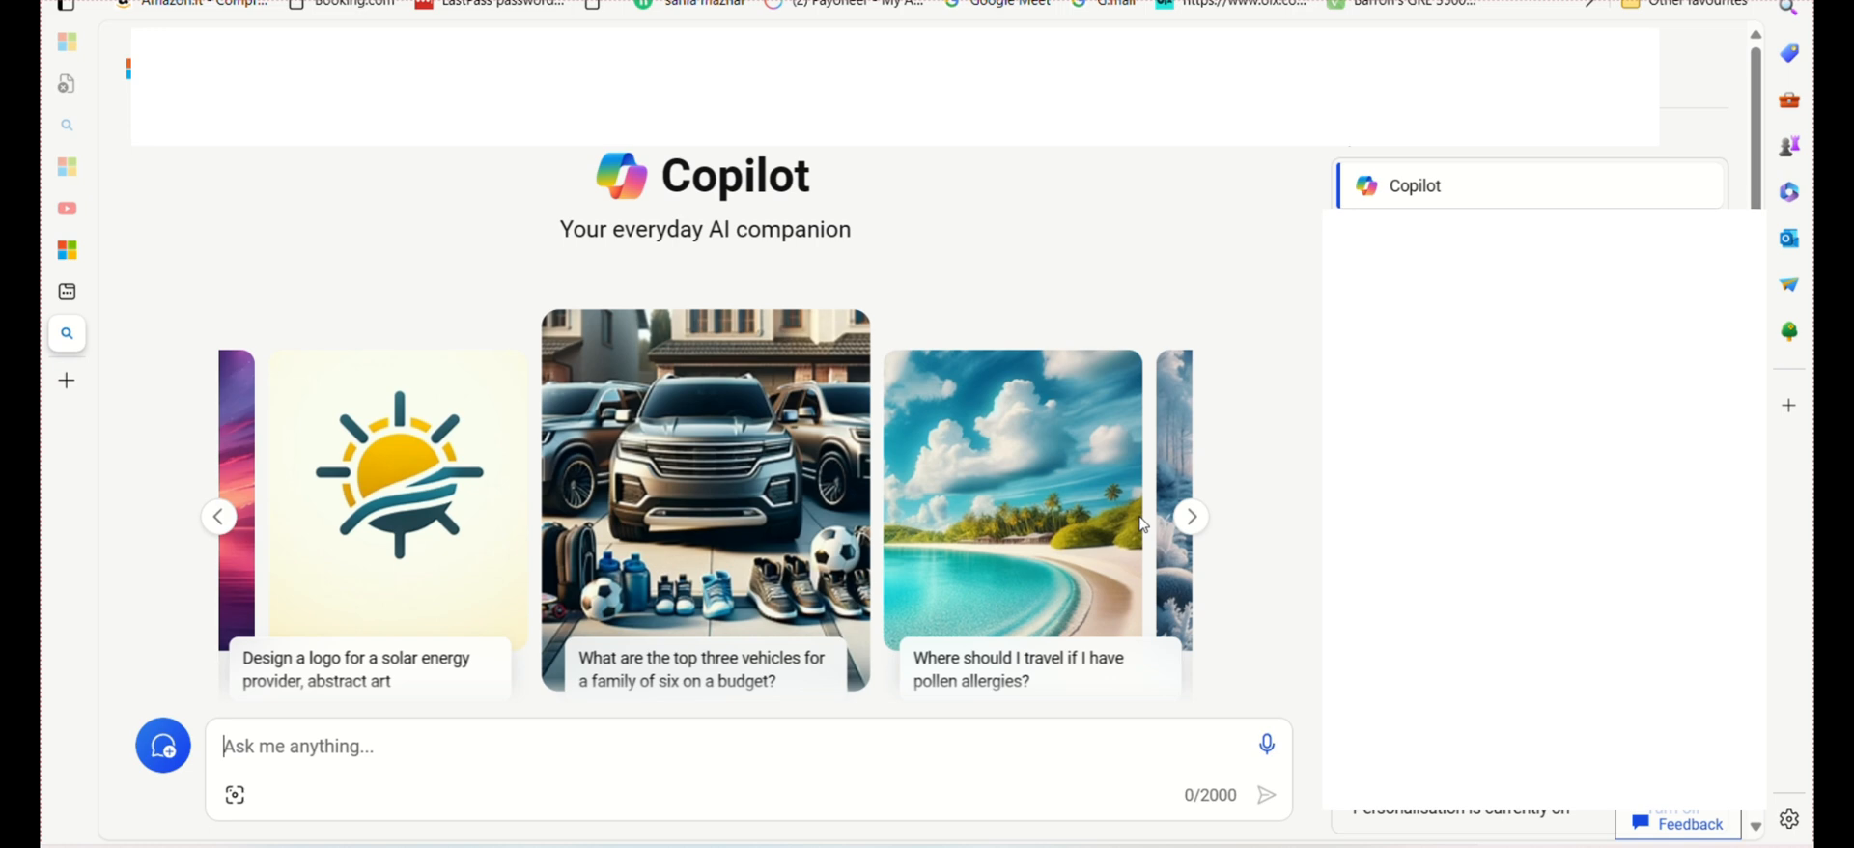
{"action": "left_click", "coordinate": [1191, 518]}
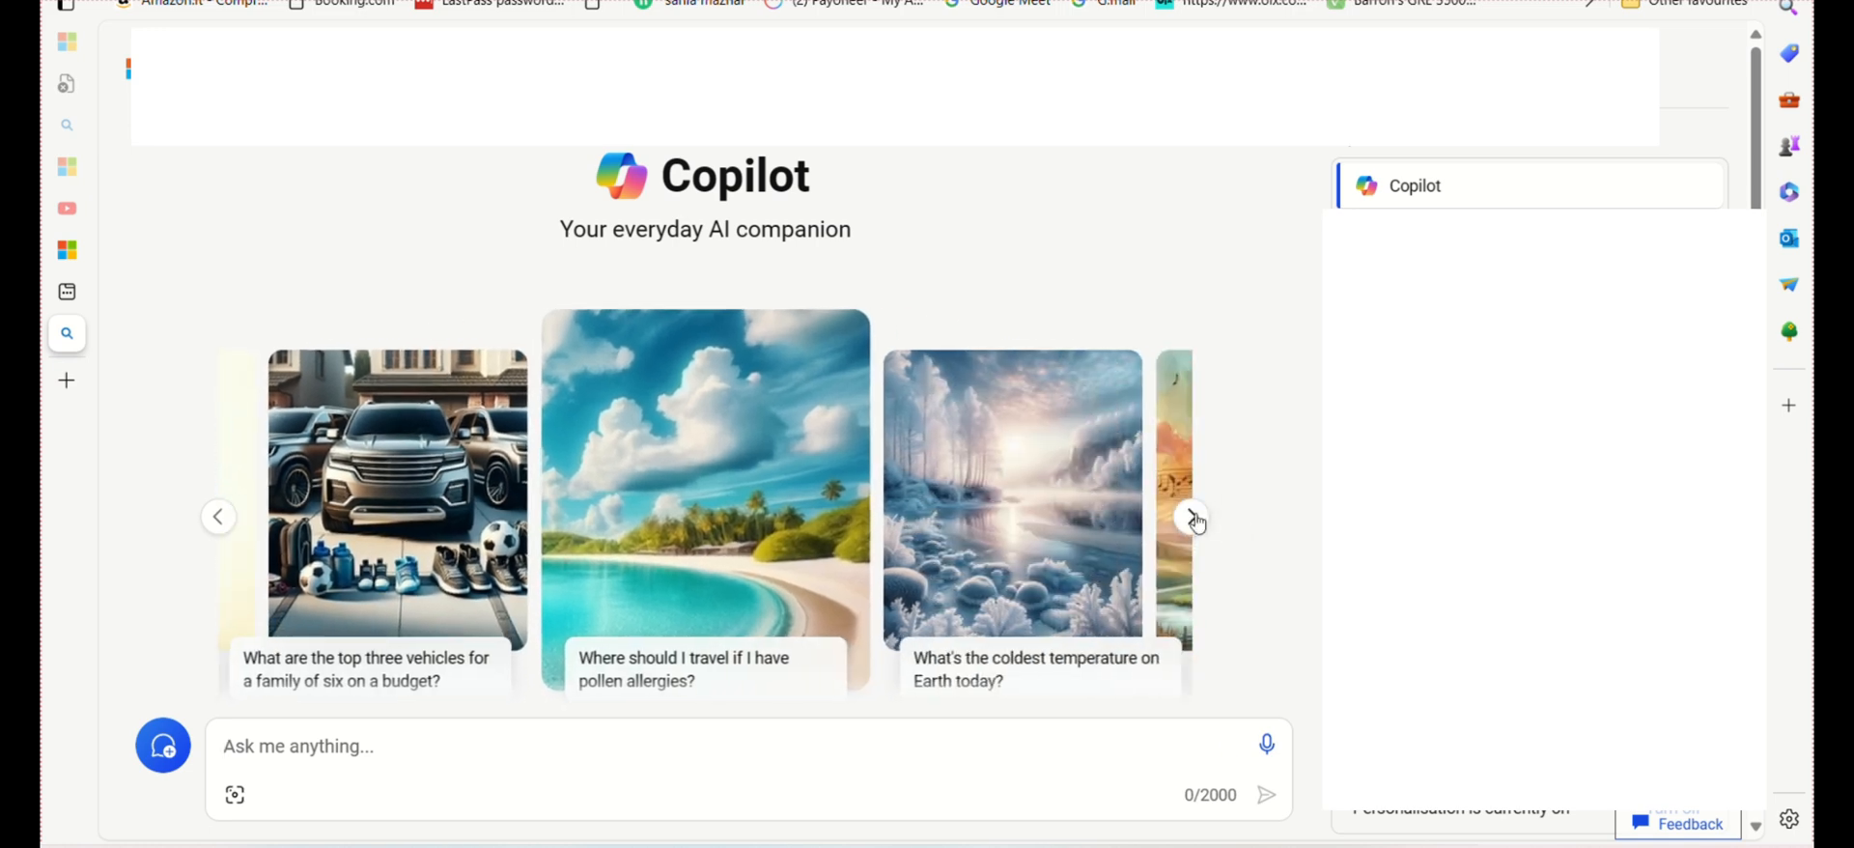
{"action": "left_click", "coordinate": [1036, 668]}
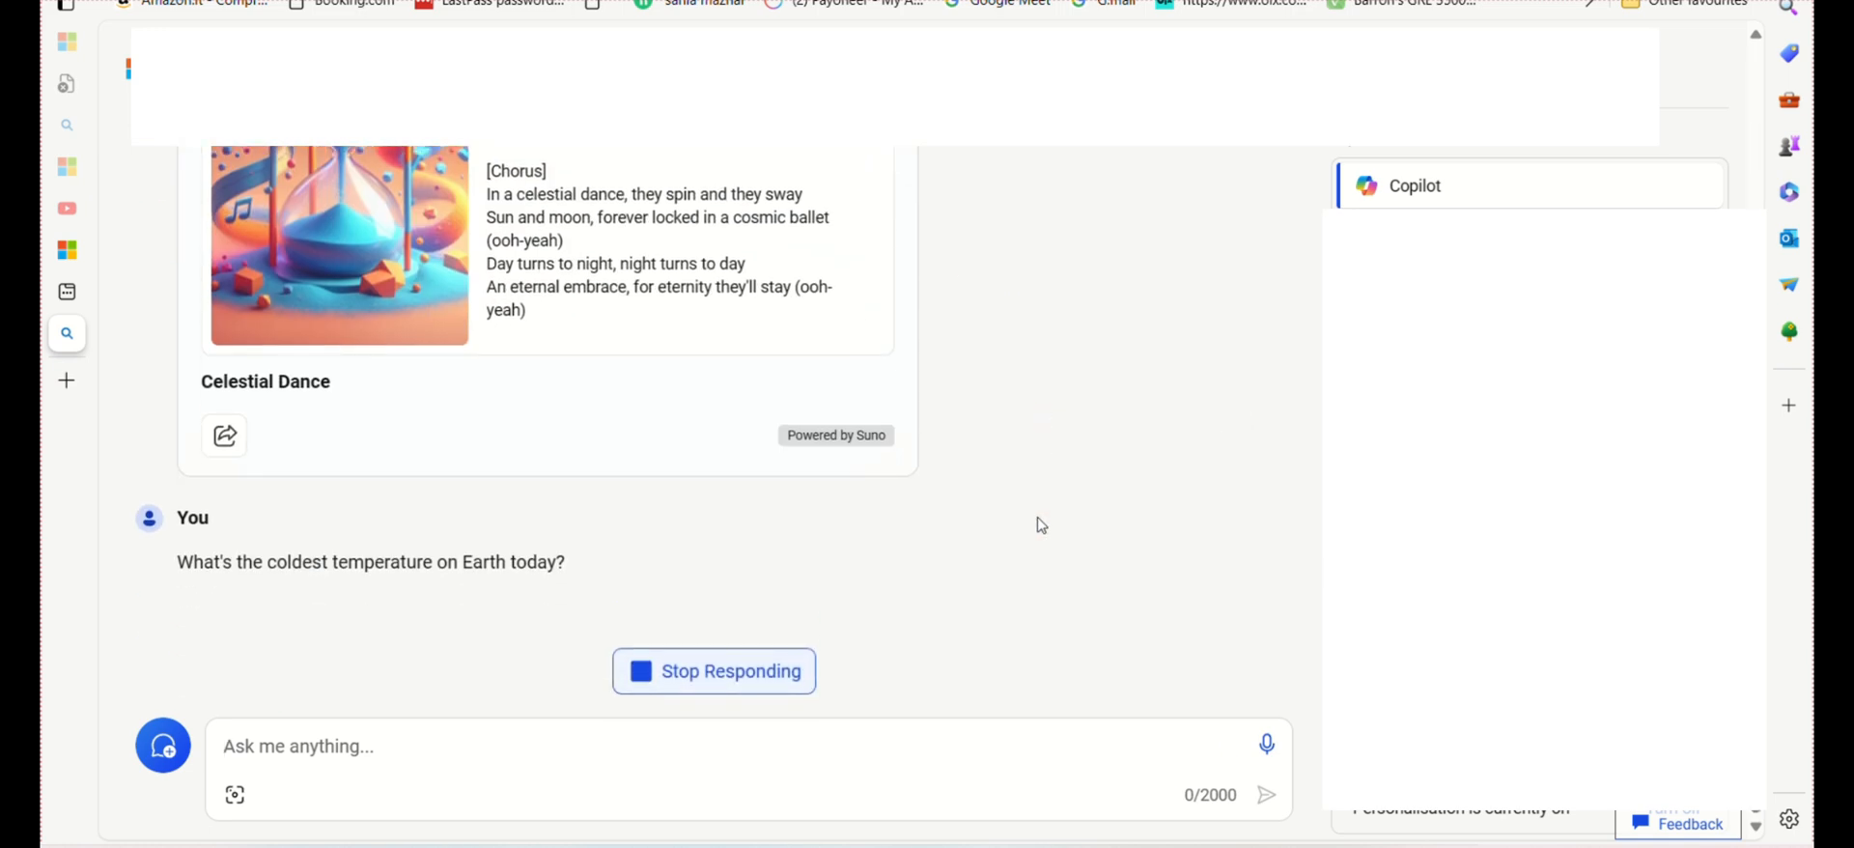